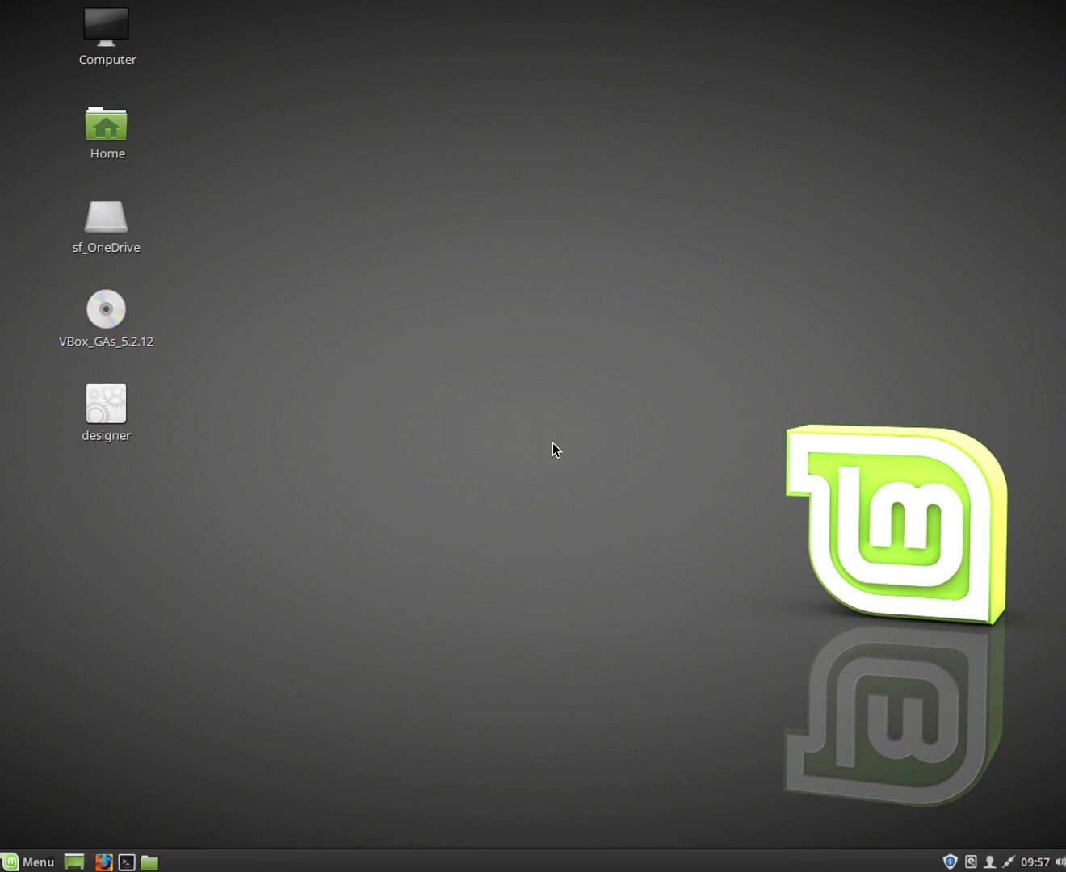
mouse_move(199, 837)
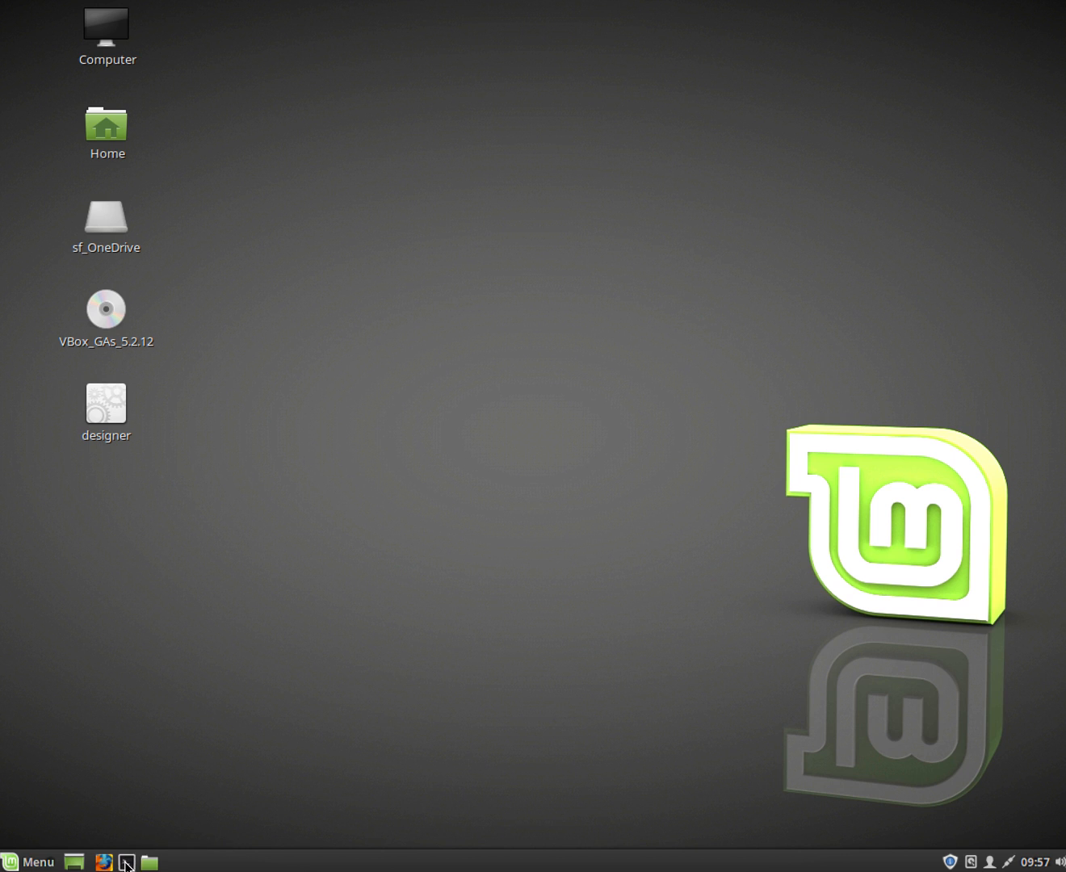
Open a terminal, list the folder, and change into project/ where myFirstApp.ui sits.
left_click(126, 863)
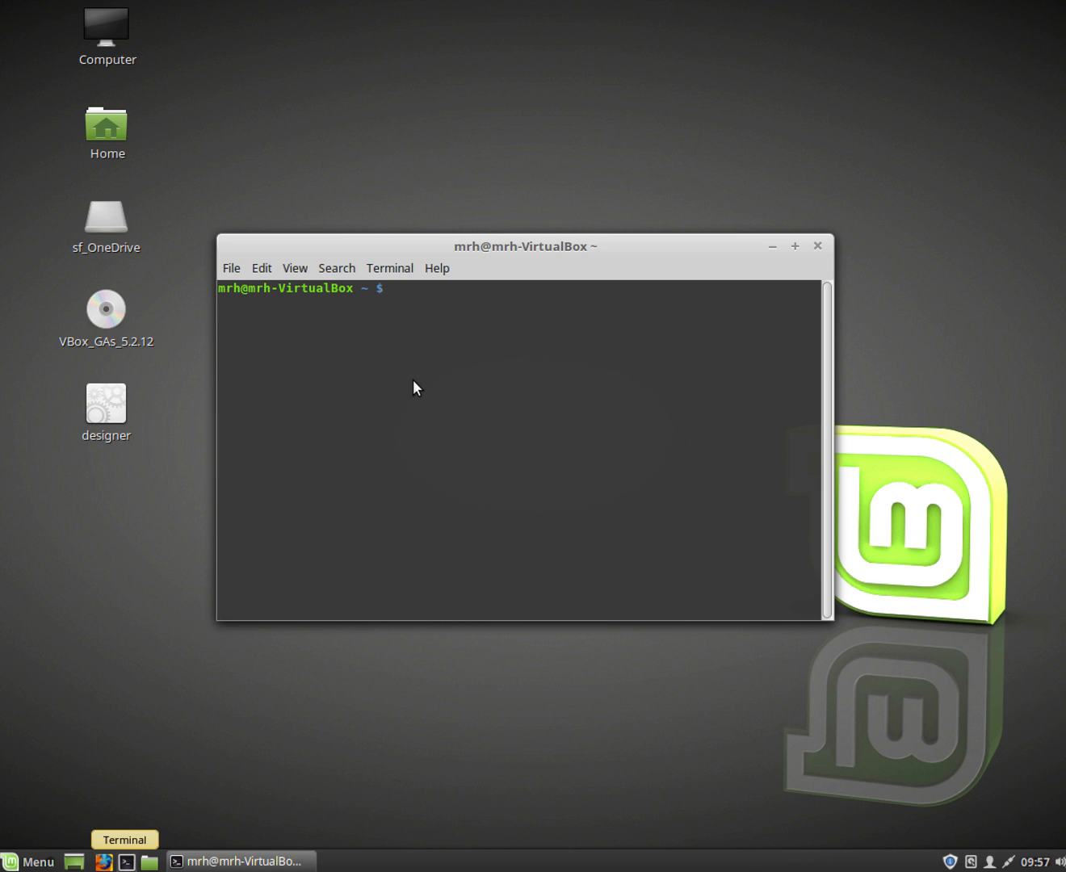
type("dir")
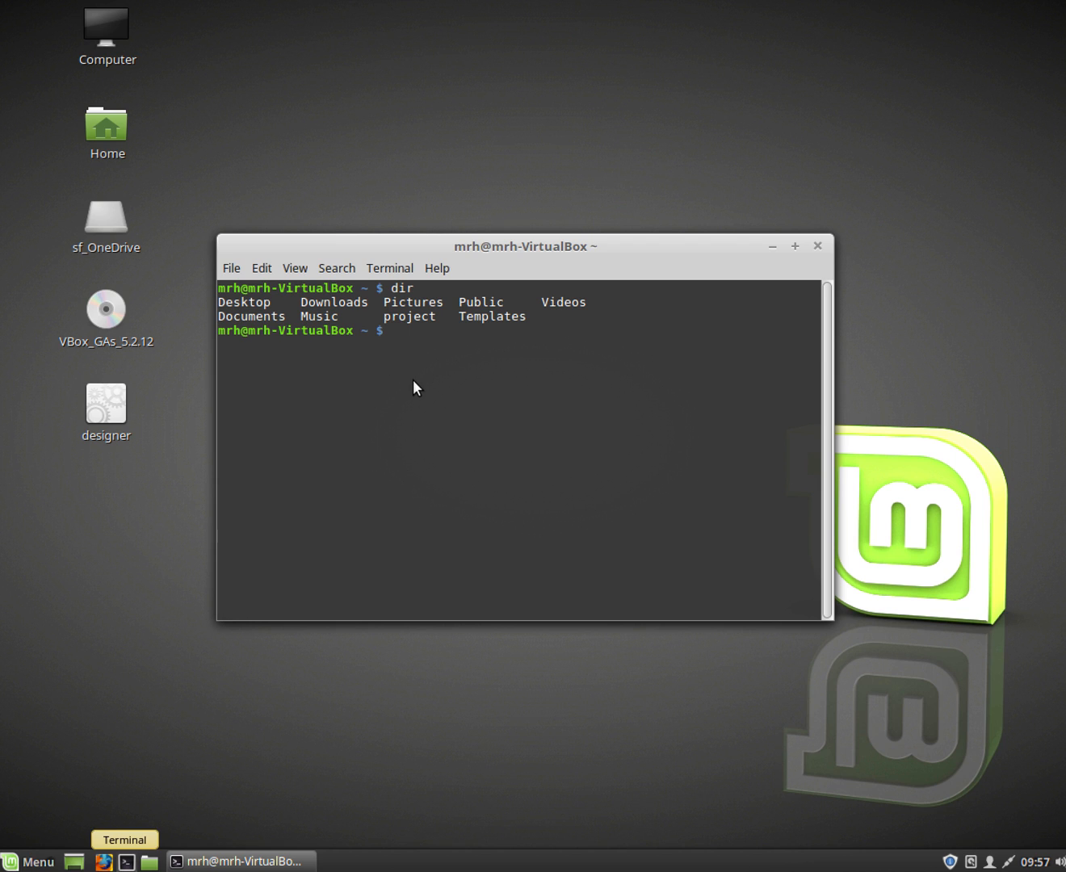
mouse_move(391, 323)
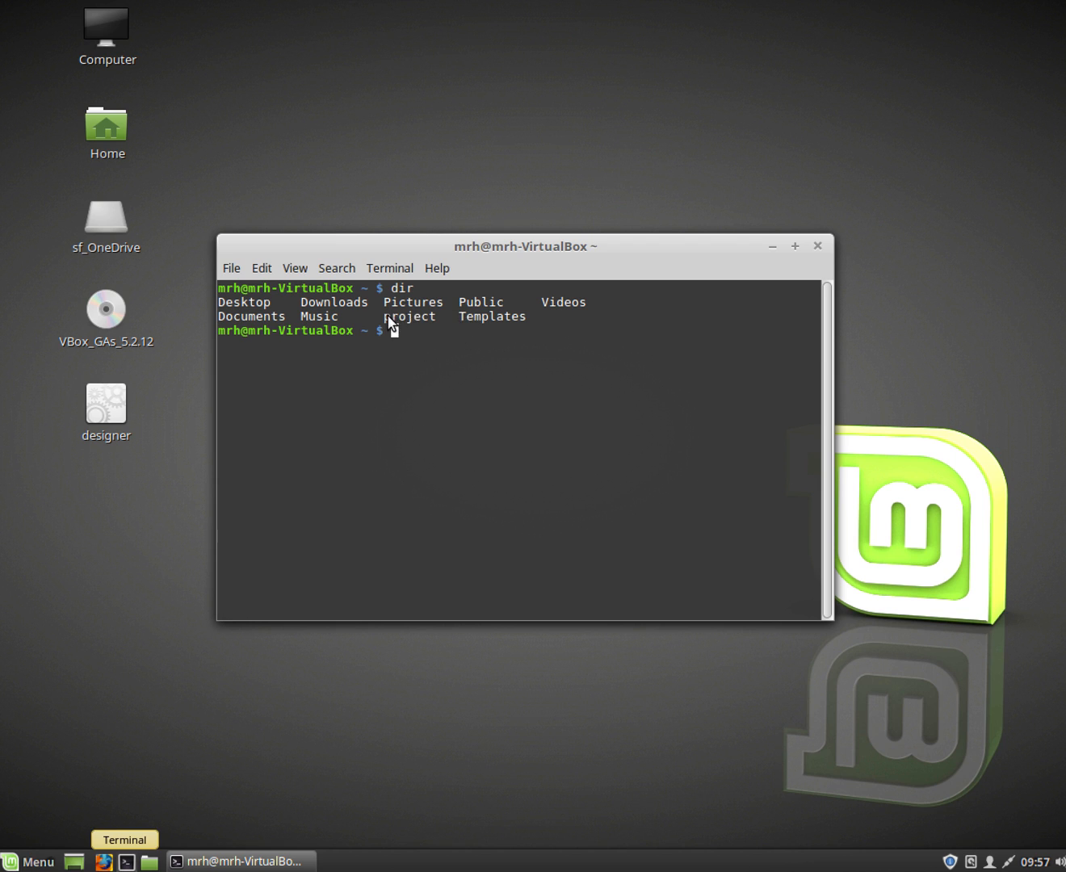
type("cd")
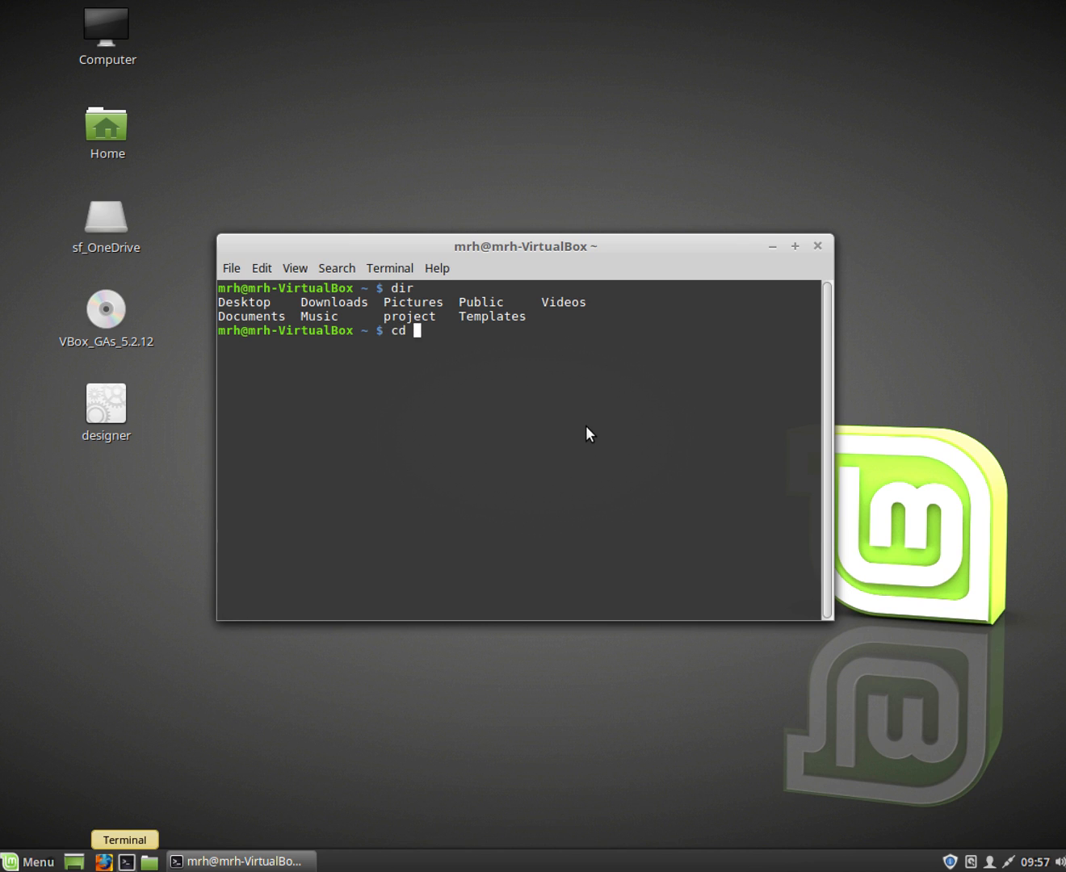
type("project/")
type("dir")
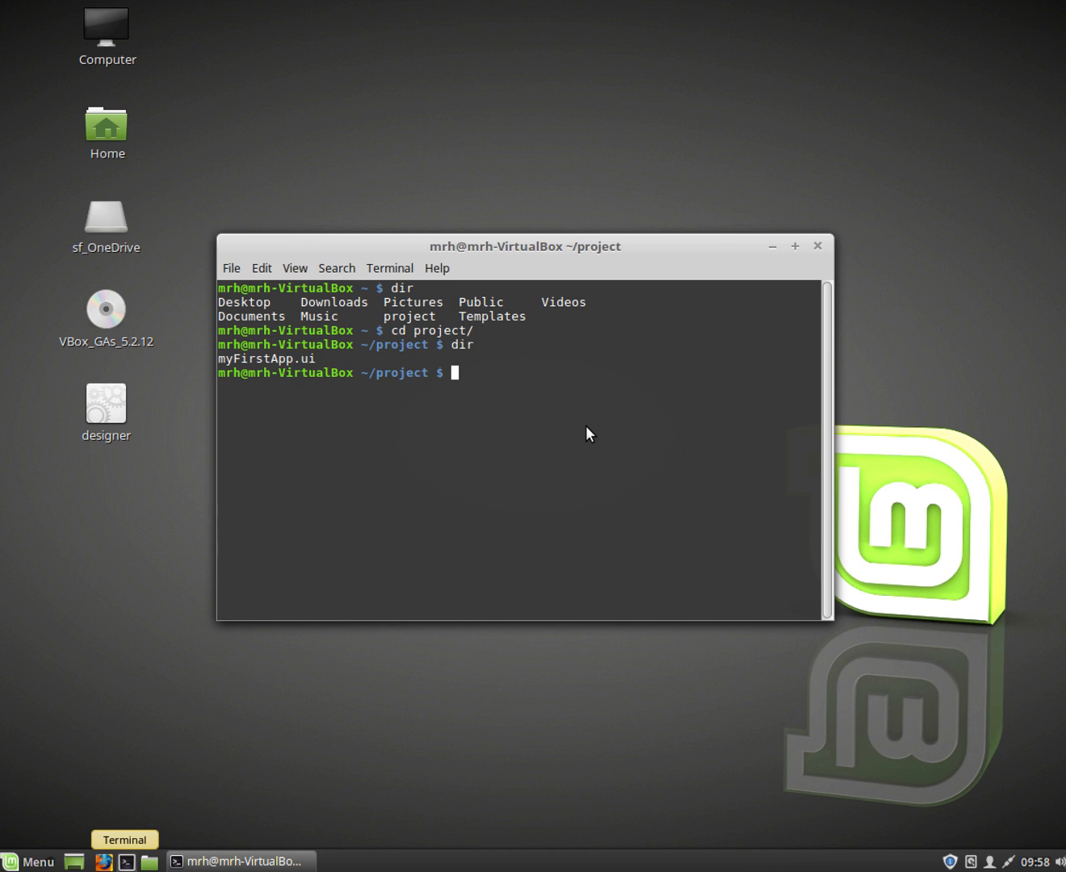
Run python3 -m PyQt5.uic.pyuic -x myFirstApp.ui -o myFirstApp.py to generate the Python file.
type("p")
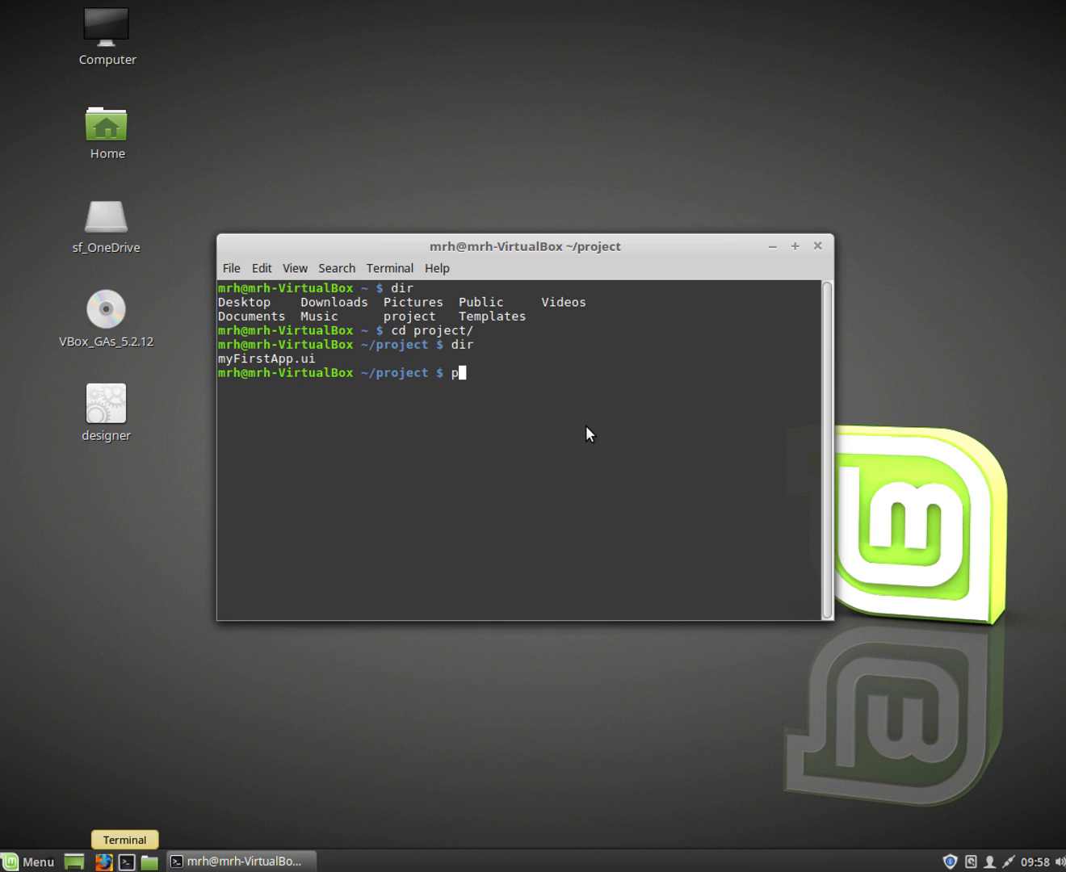
type("ython3")
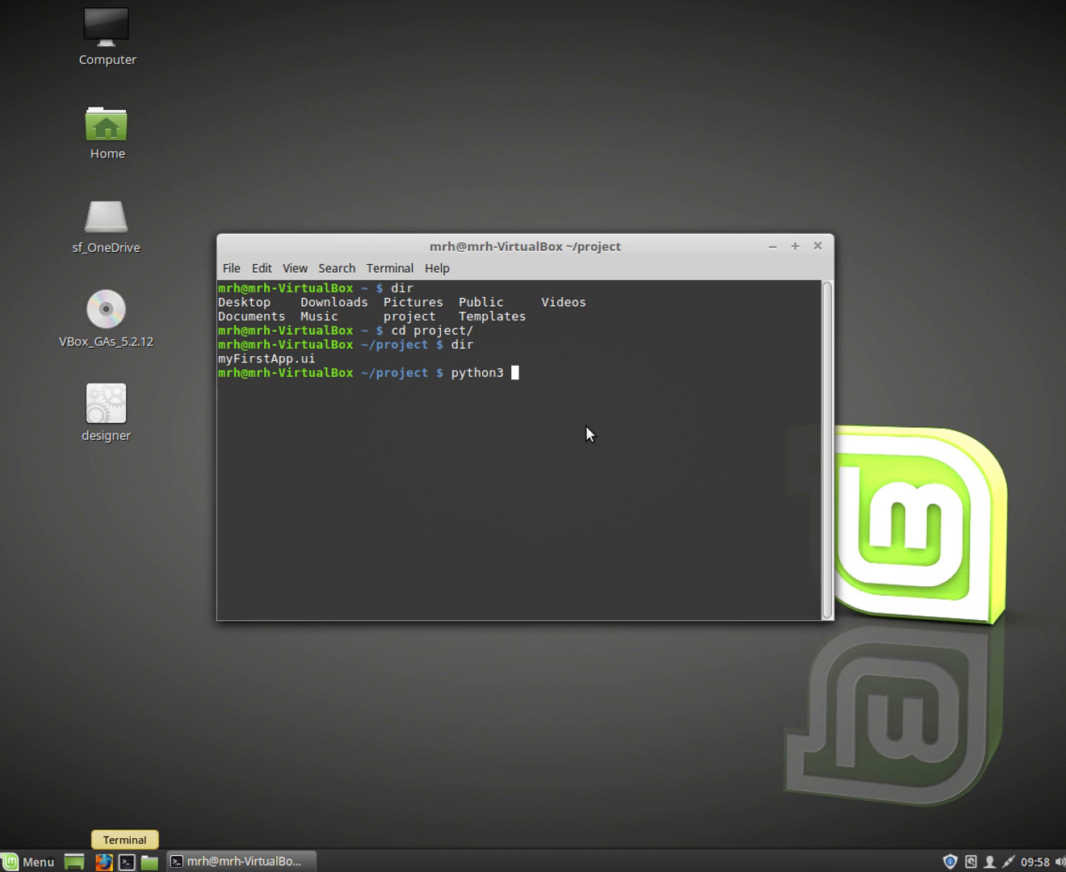
type("-")
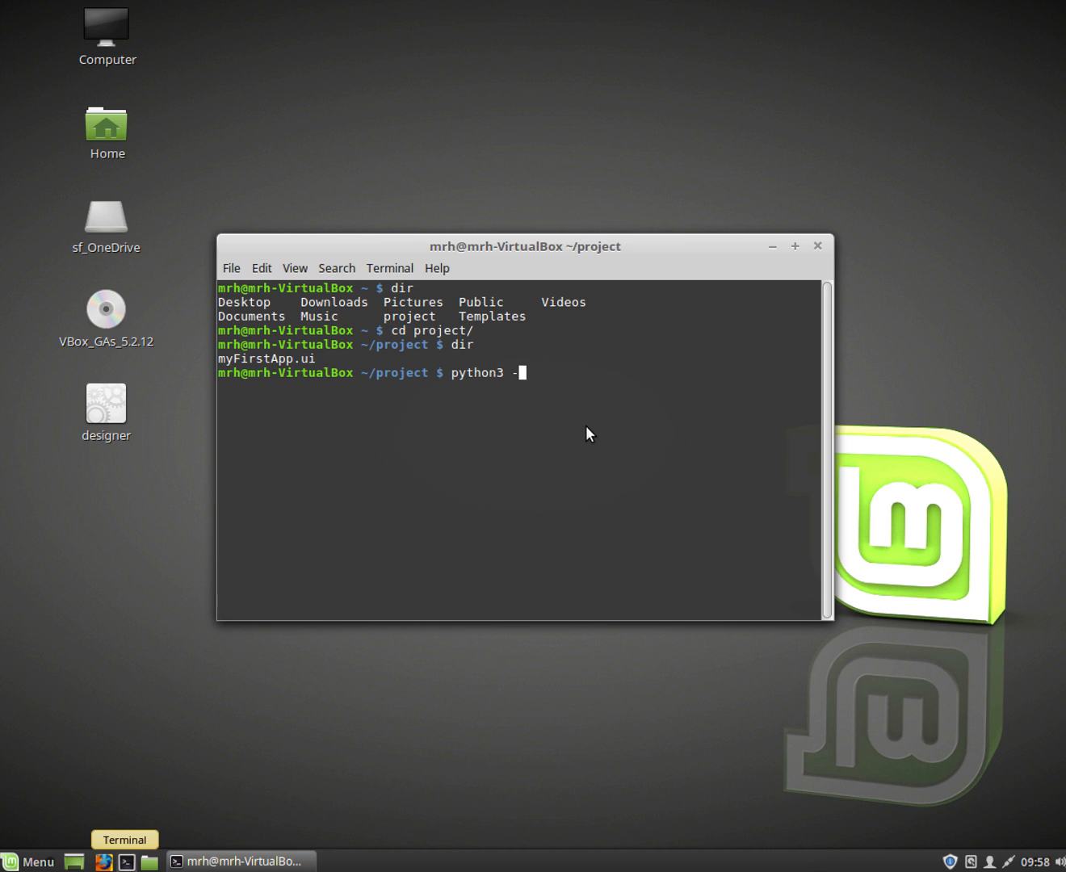
type("m P")
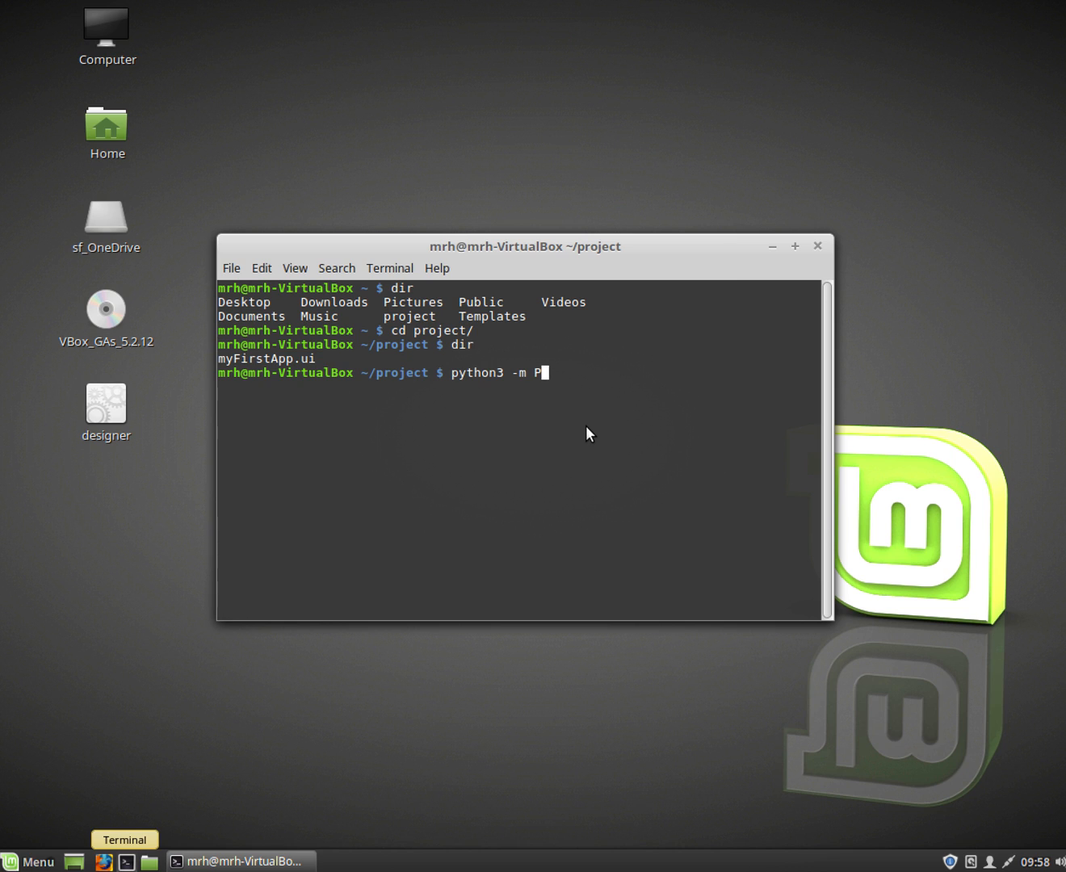
type("yQt5")
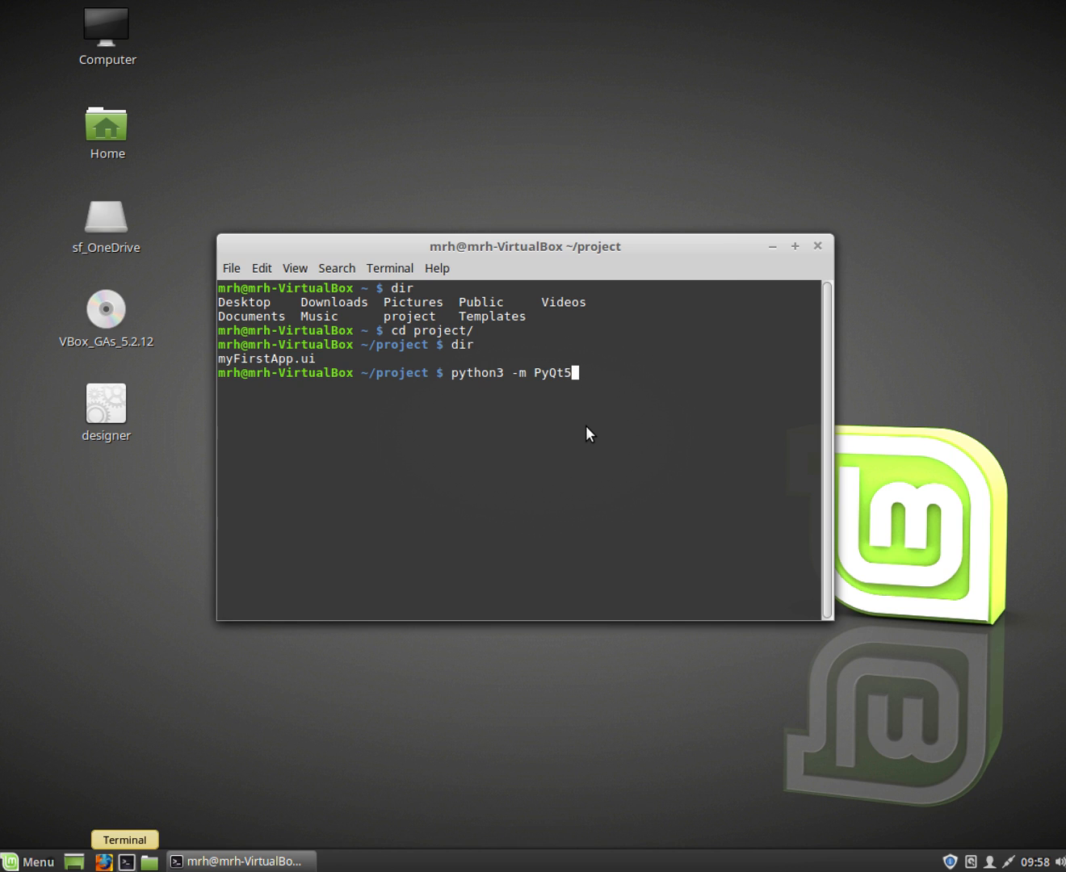
type(".uic.")
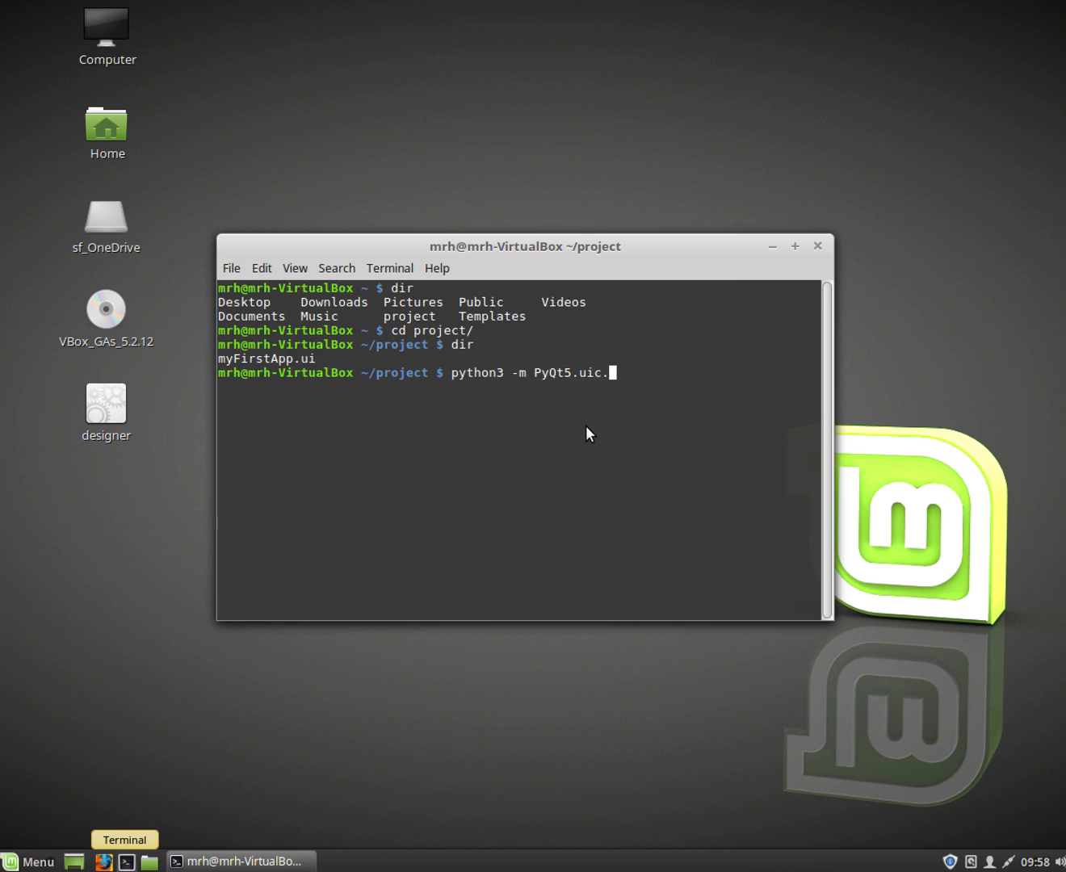
type("pyuic")
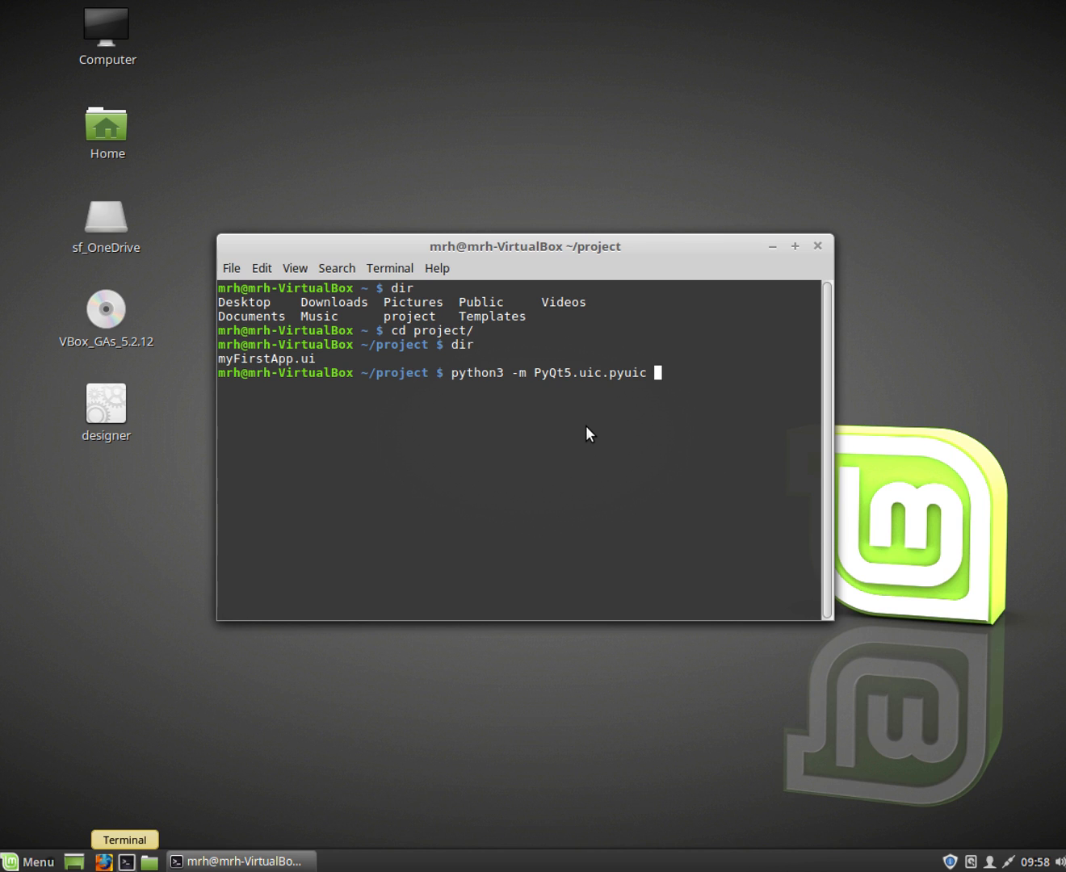
type("-x")
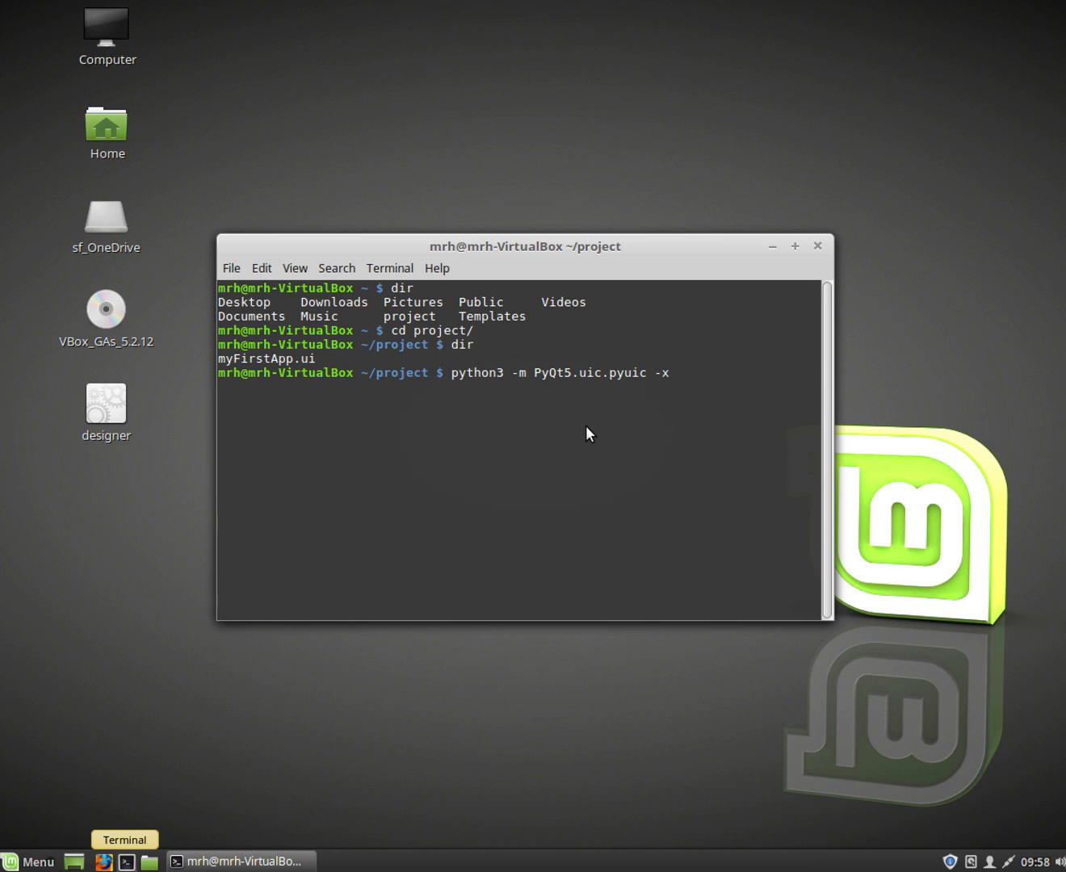
type("my")
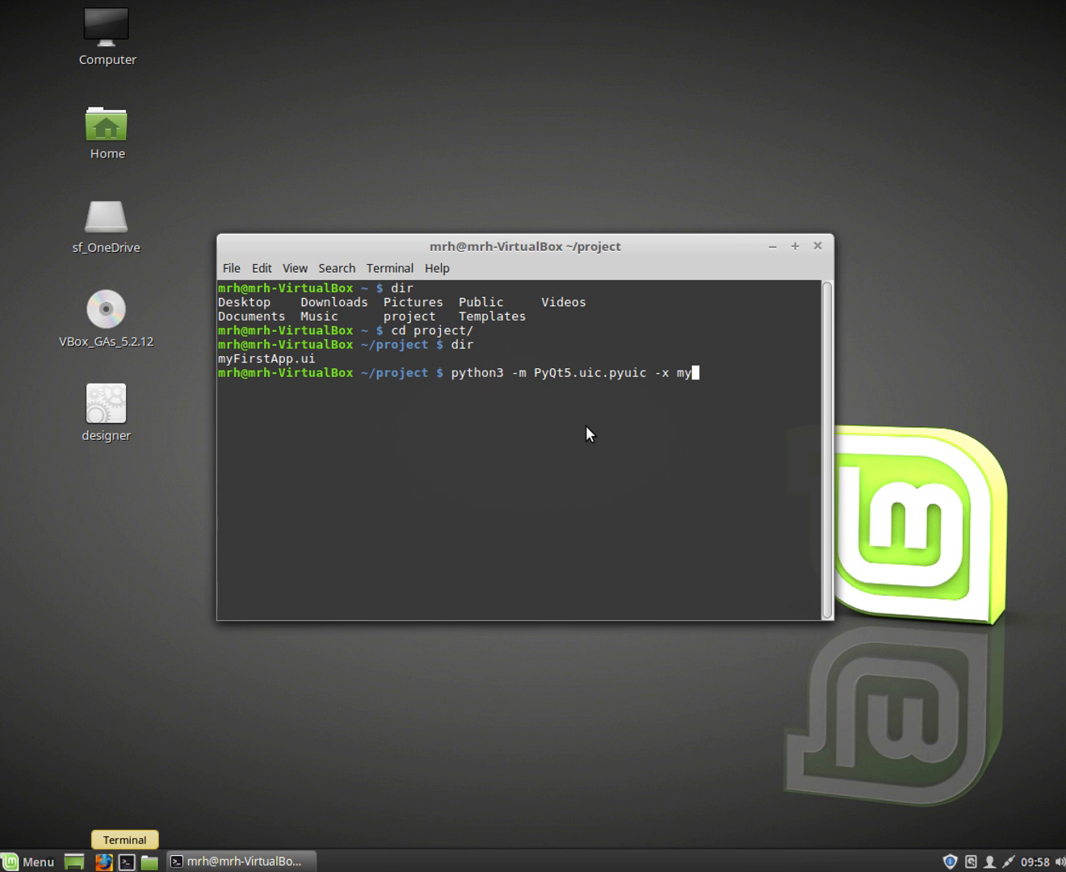
type("Firs")
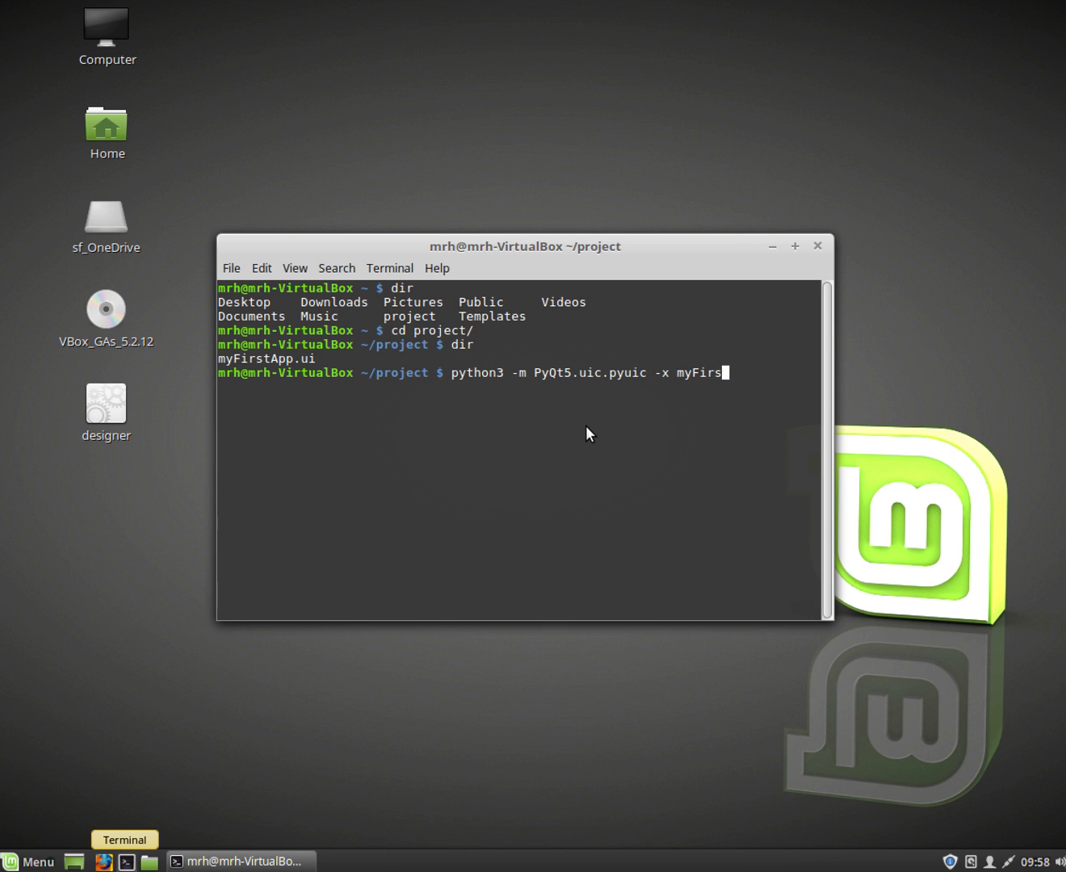
type("tApp.ui -o")
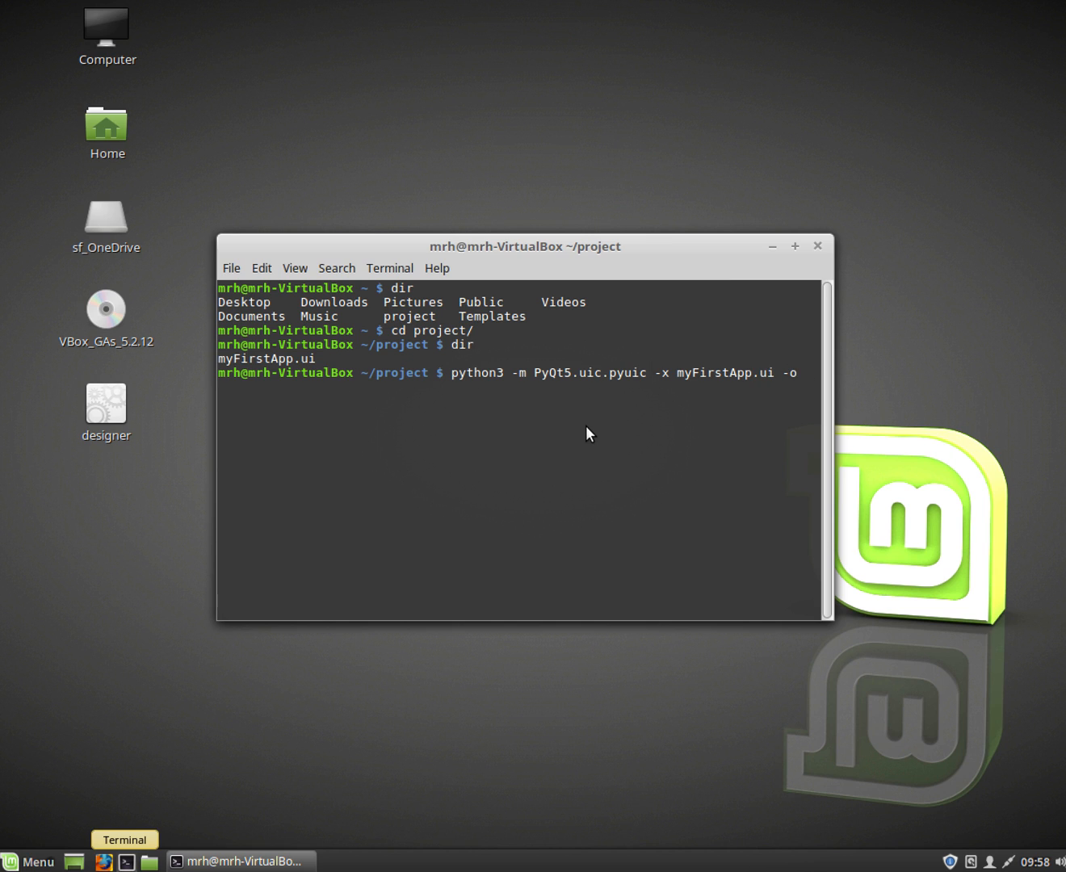
type("myFirstApp")
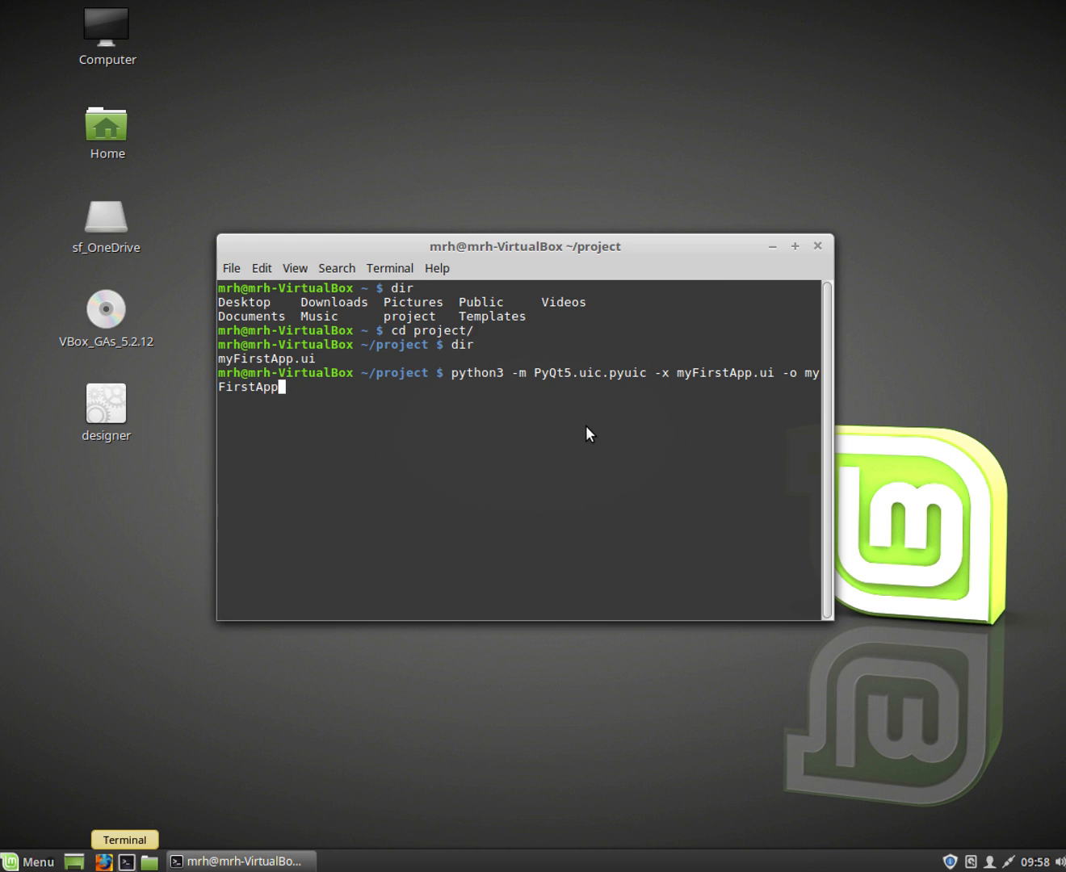
type(".py")
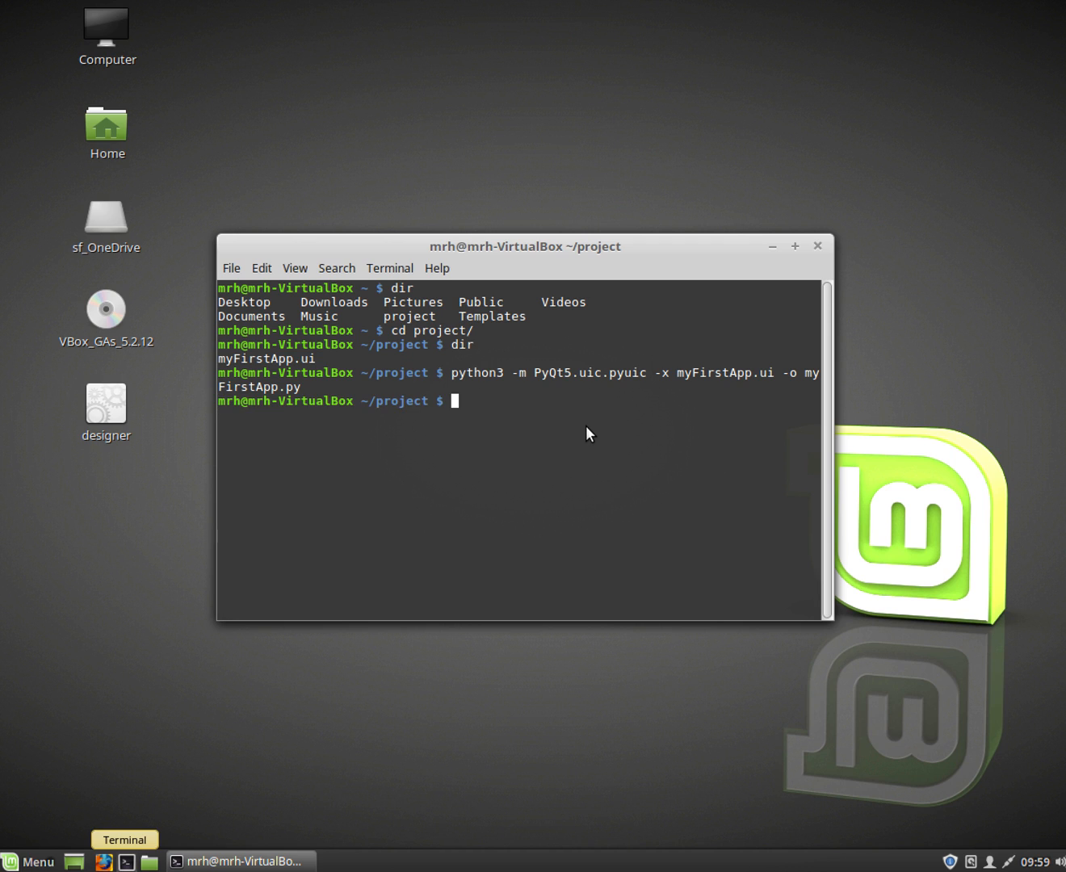
List the folder to confirm myFirstApp.py exists, then launch 'geany myFirstApp.py'.
type("dir")
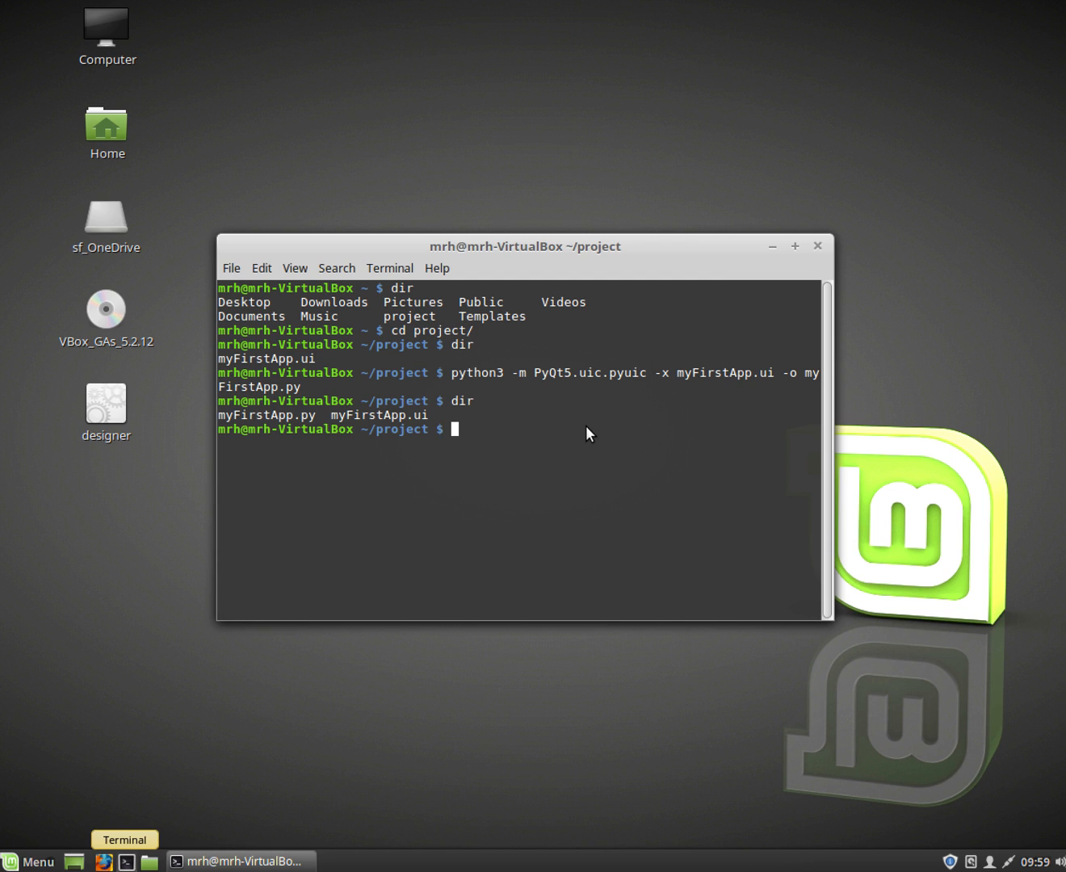
type("geany")
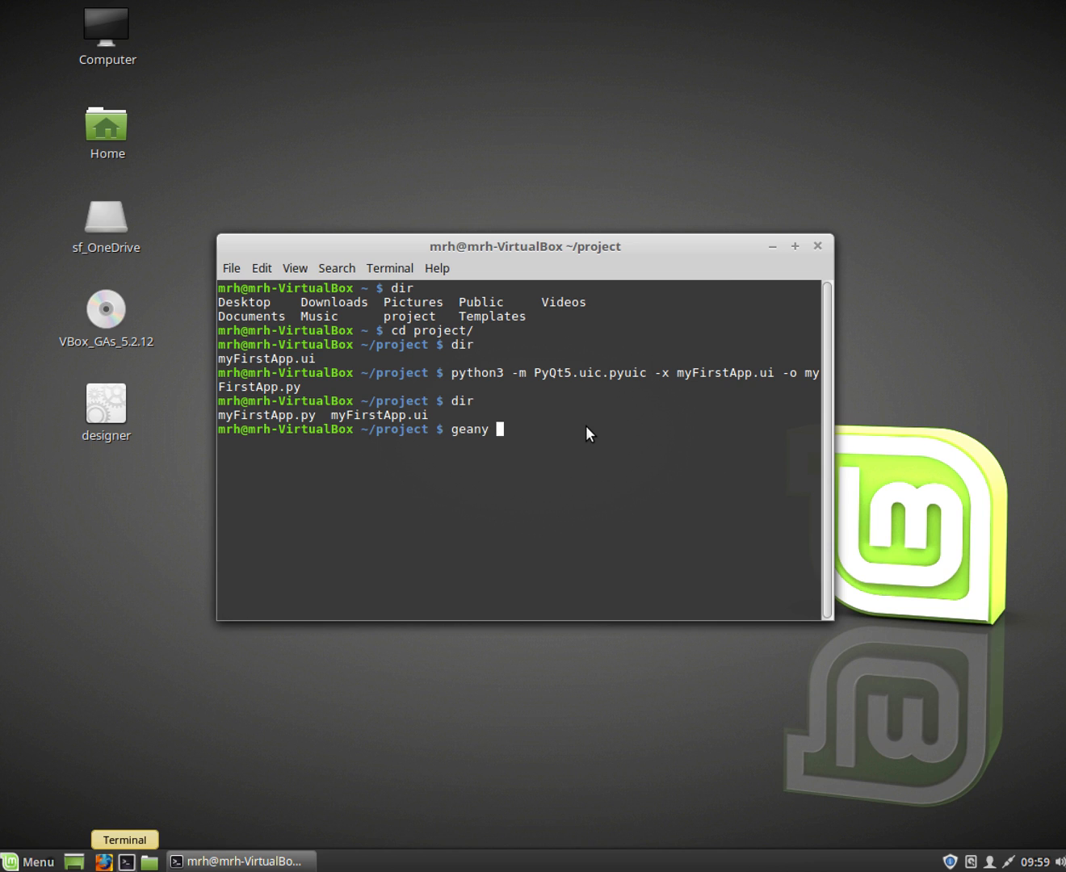
type("myFirst")
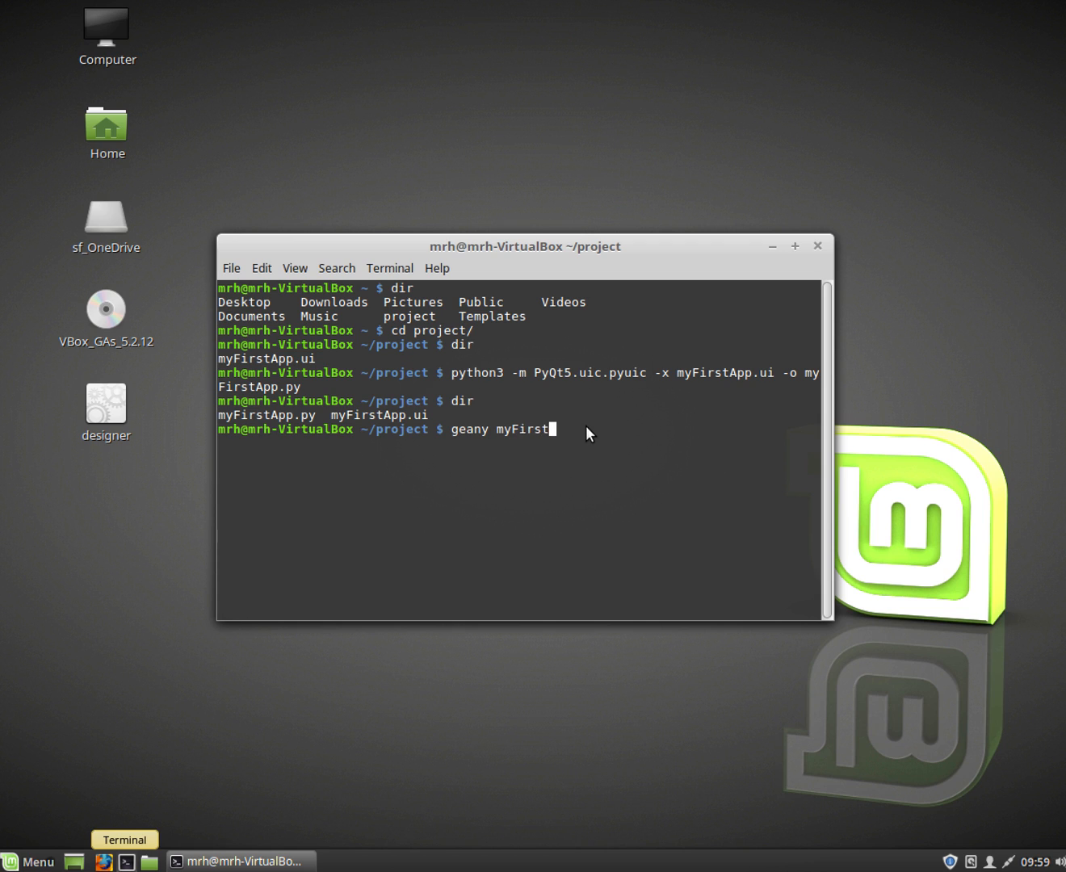
type("App.py")
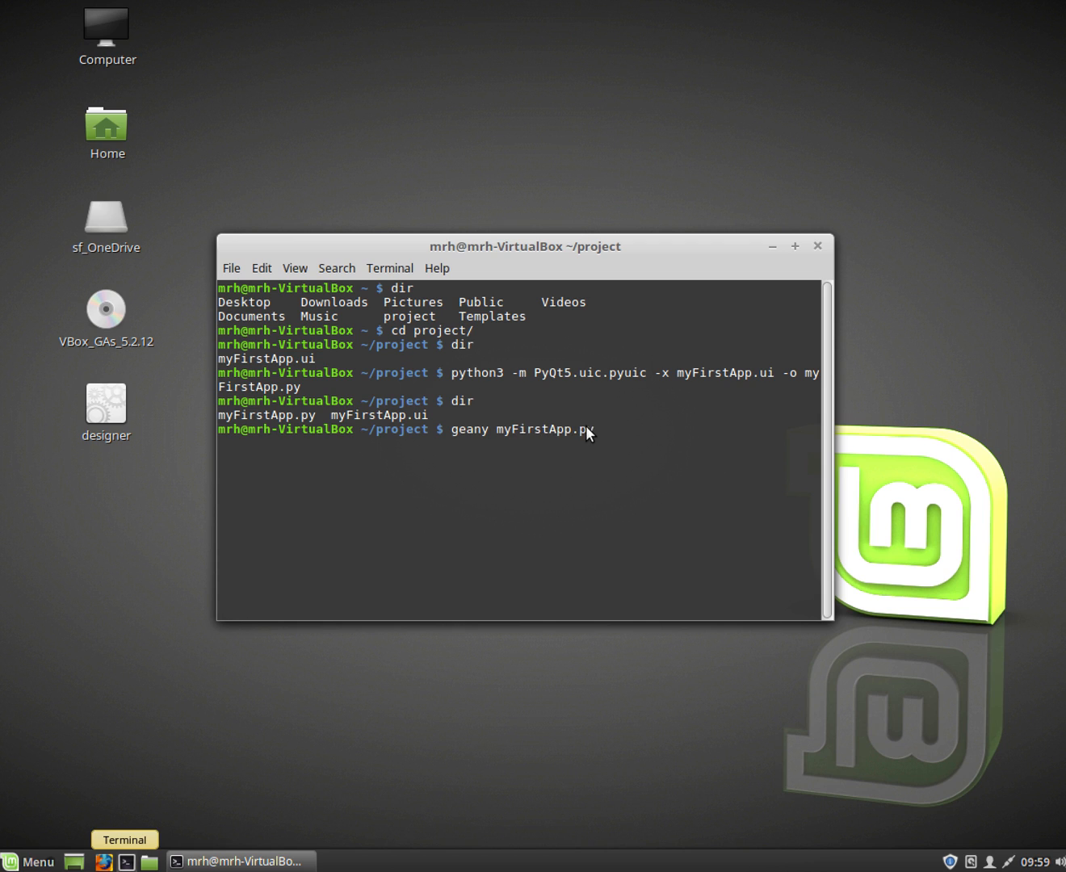
mouse_move(572, 532)
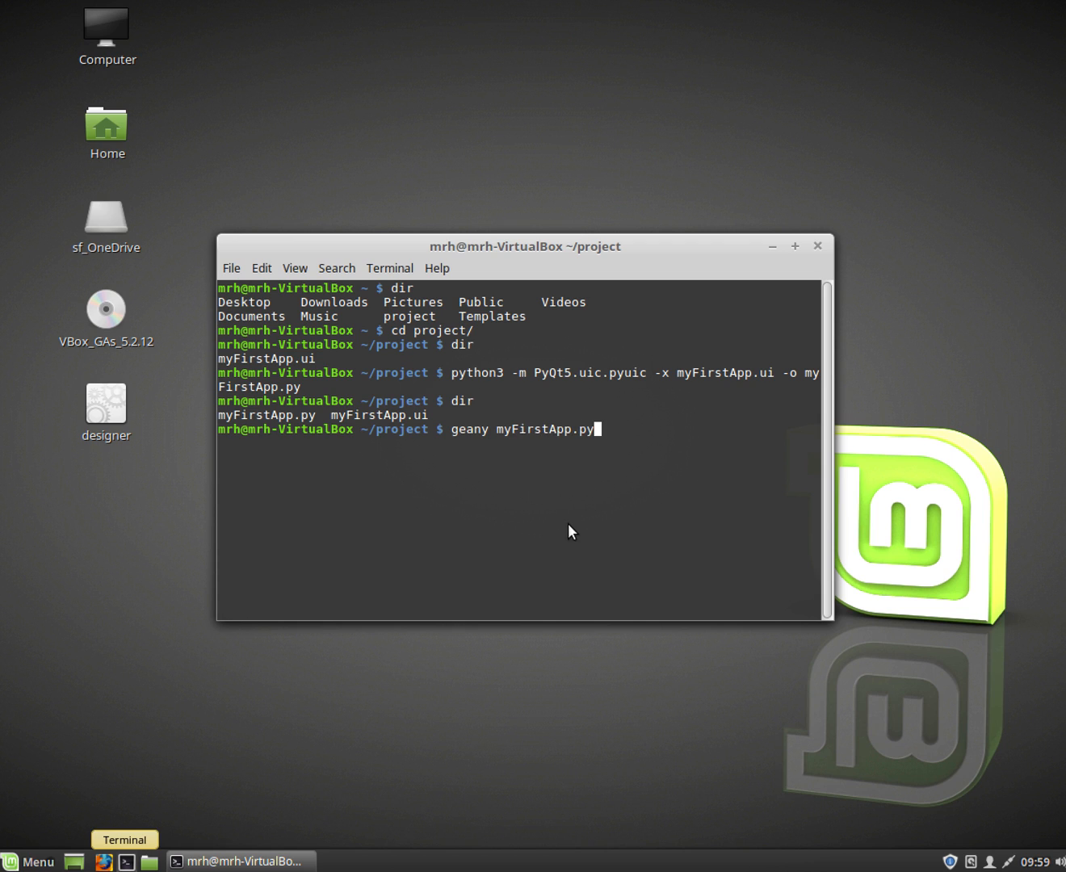
key("Return")
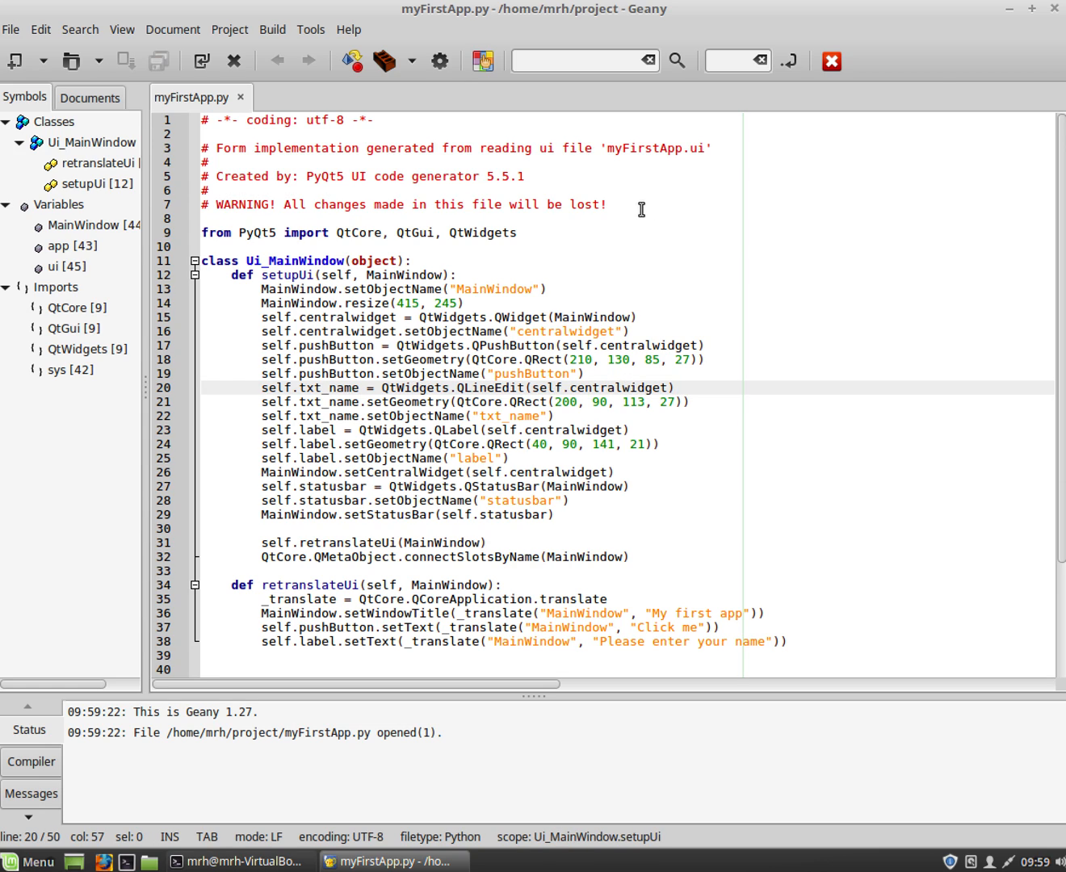
mouse_move(523, 535)
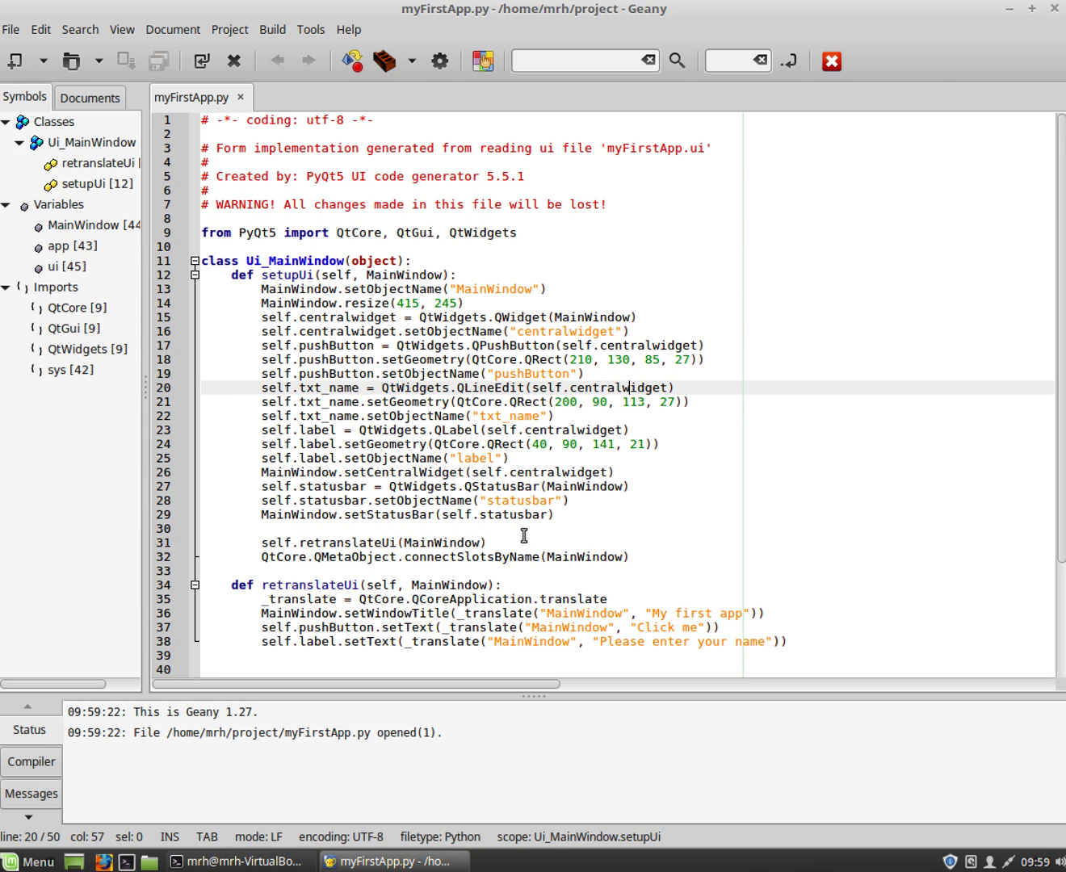
mouse_move(624, 291)
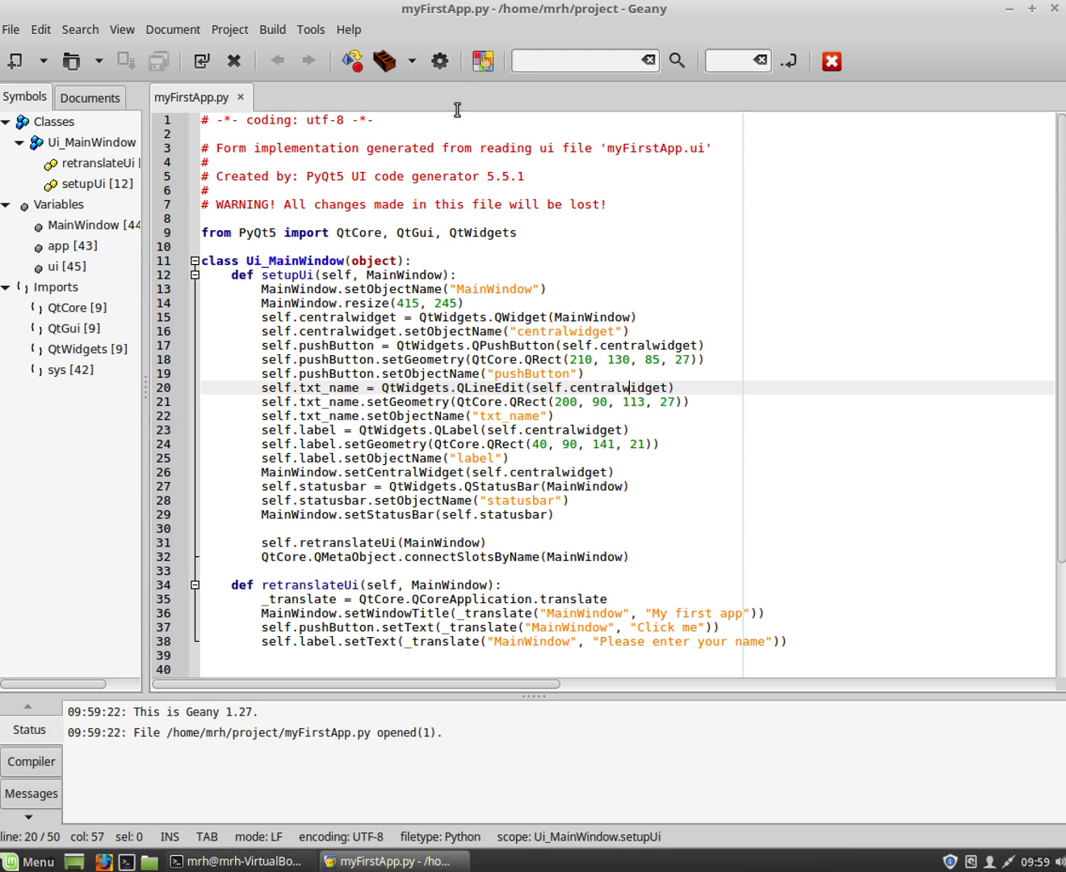
mouse_move(456, 589)
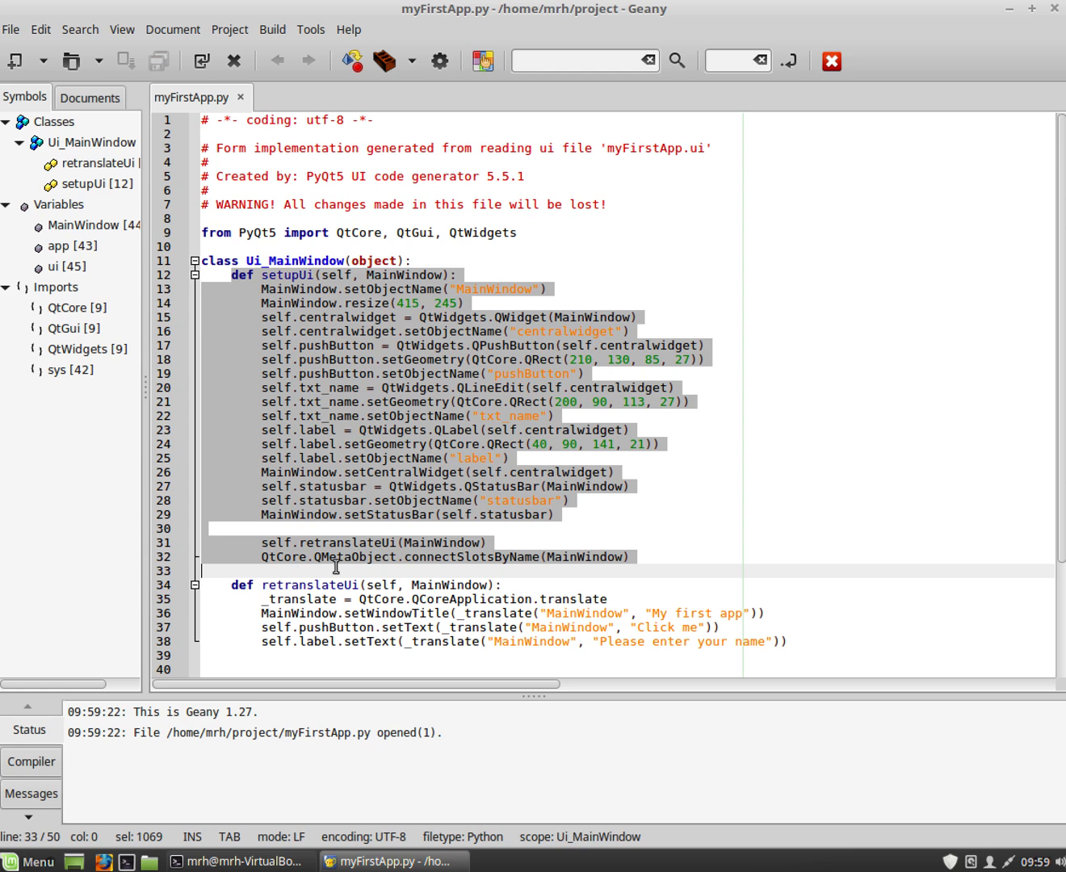
mouse_move(492, 417)
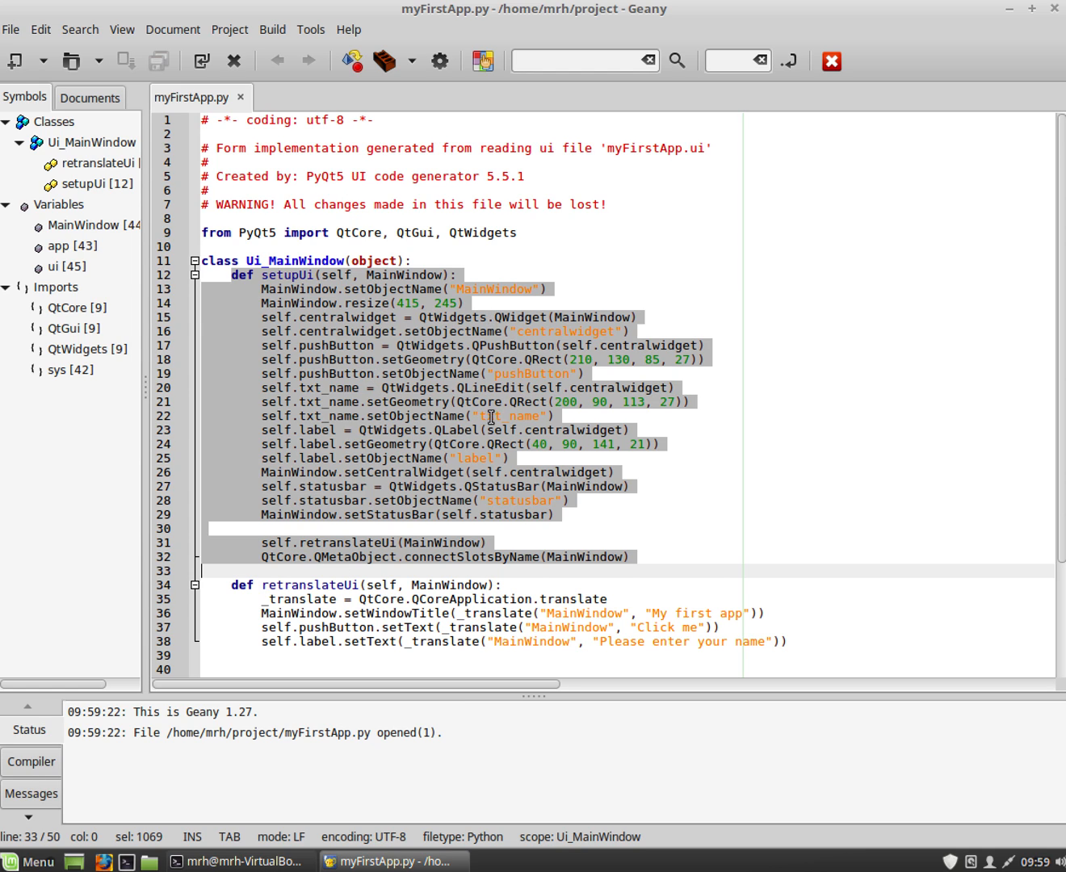
left_click(484, 416)
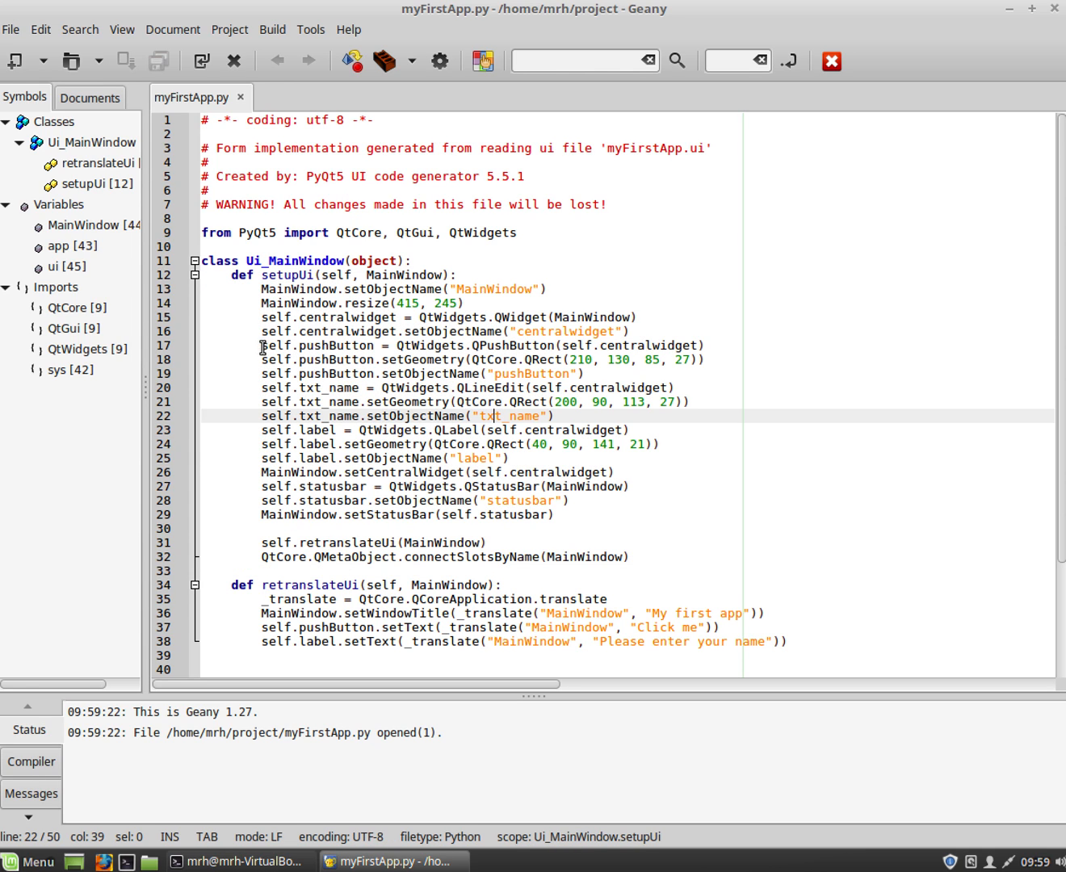
double_click(331, 345)
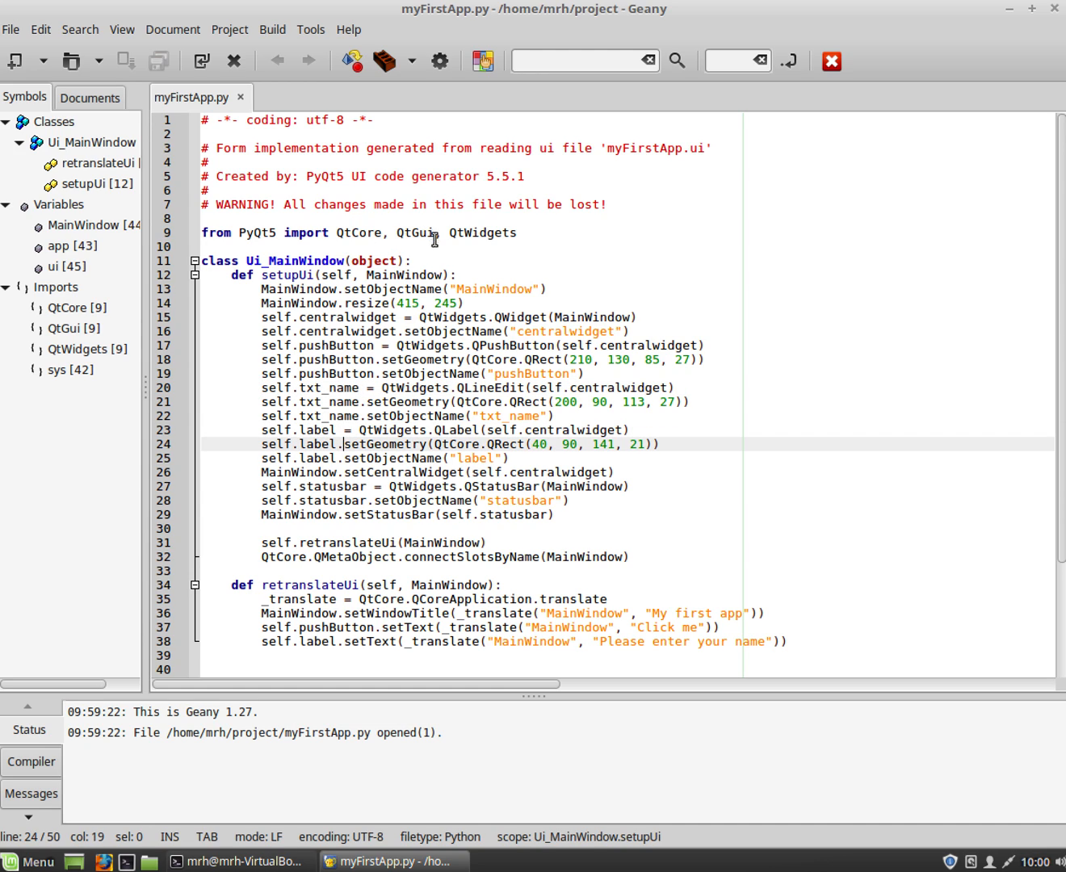
mouse_move(410, 378)
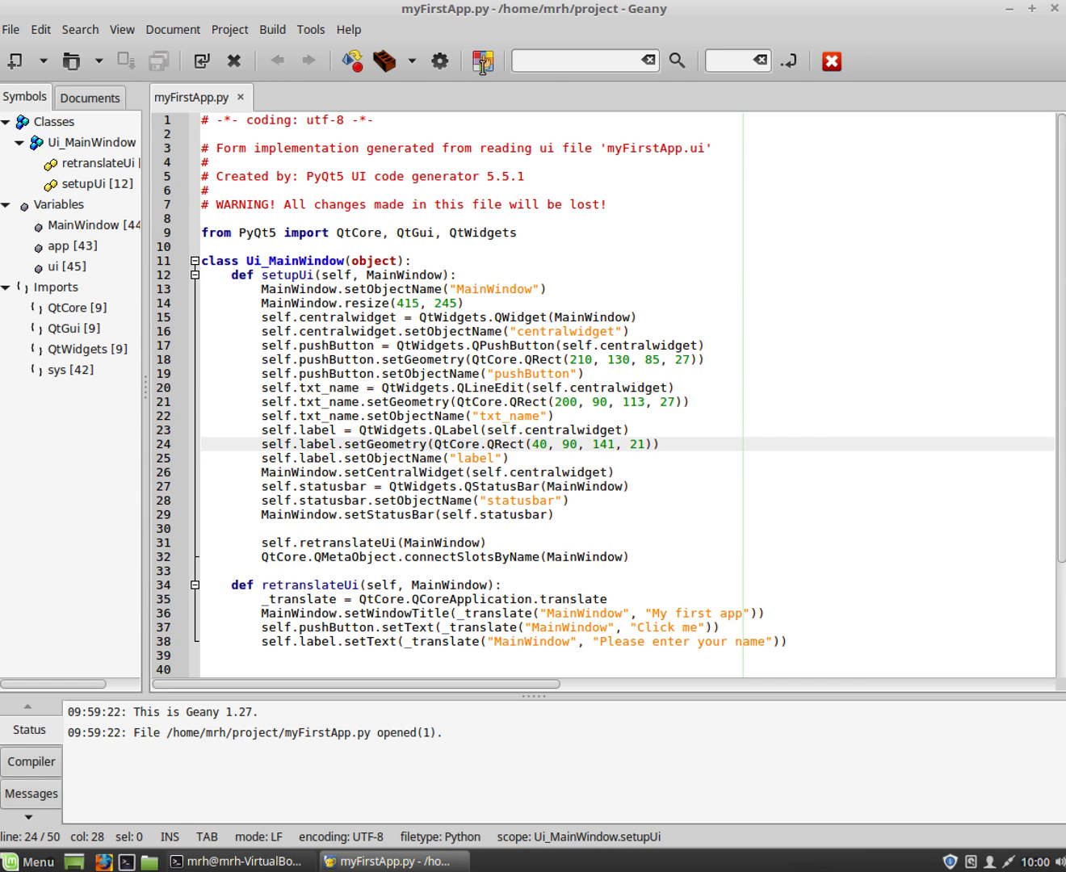
Execute myFirstApp.py from Geany and dismiss the 'No module named PyQt5' error output.
left_click(439, 61)
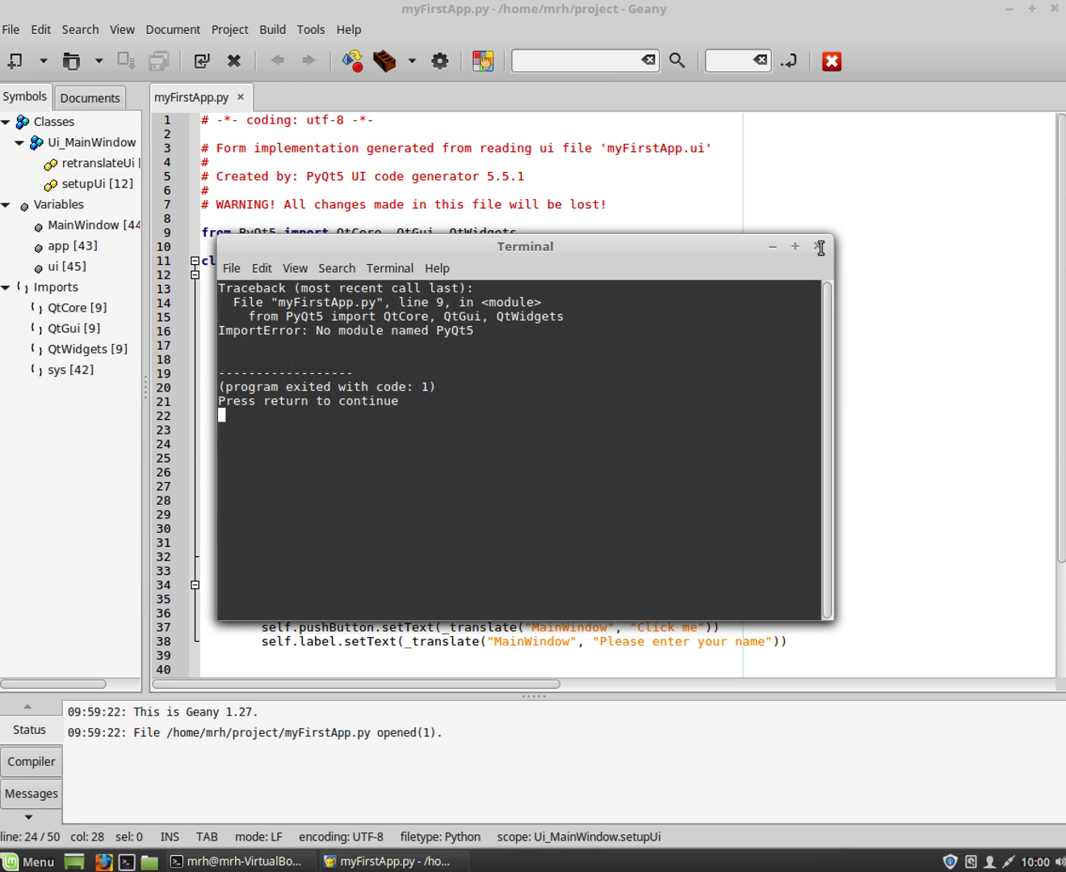
left_click(272, 29)
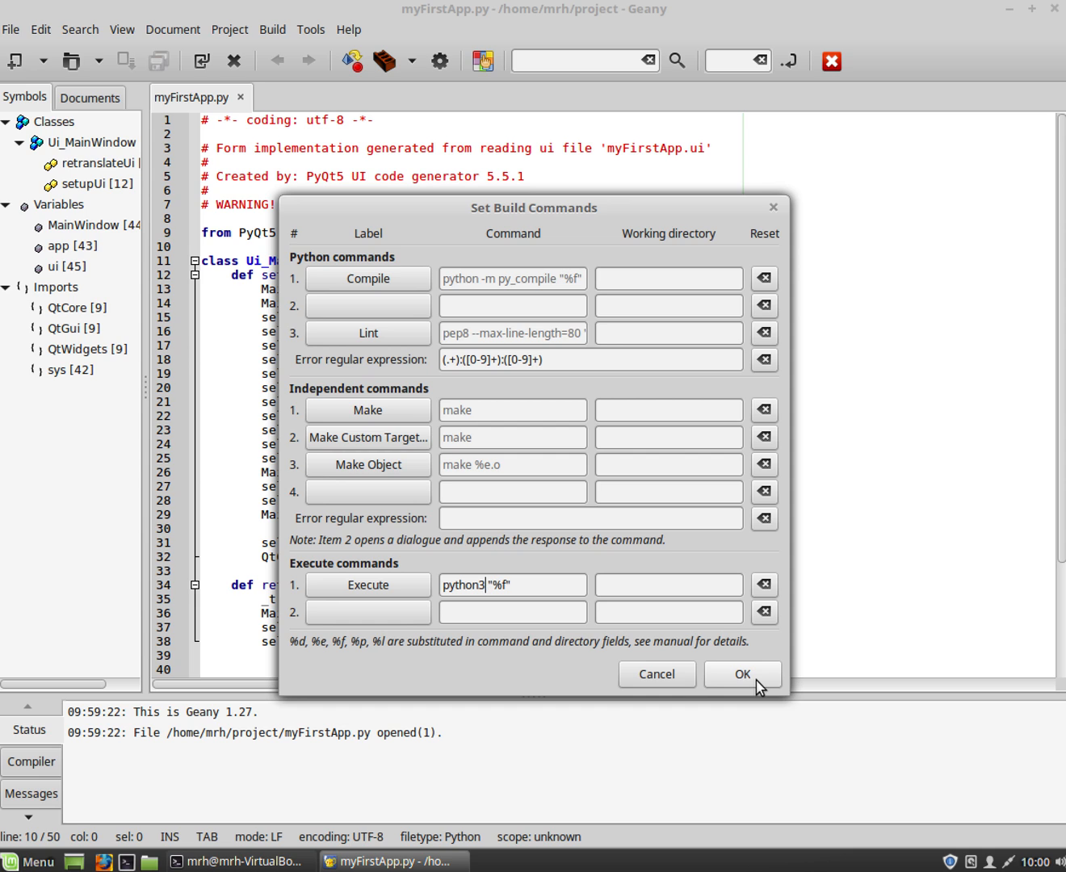
Confirm python3 "%f" as Geany's Execute command in Set Build Commands.
left_click(740, 674)
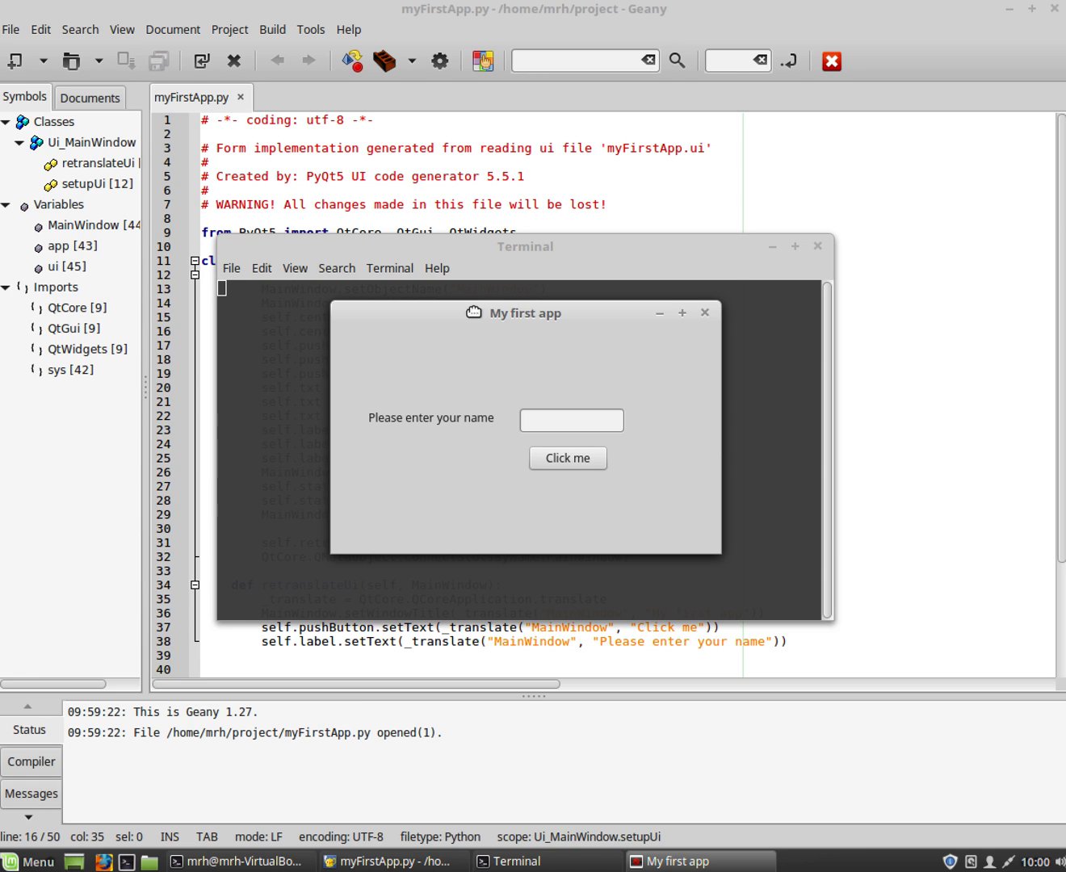
Enter 'asdahsydasy' into the name field of the running My first app window.
type("asdahs")
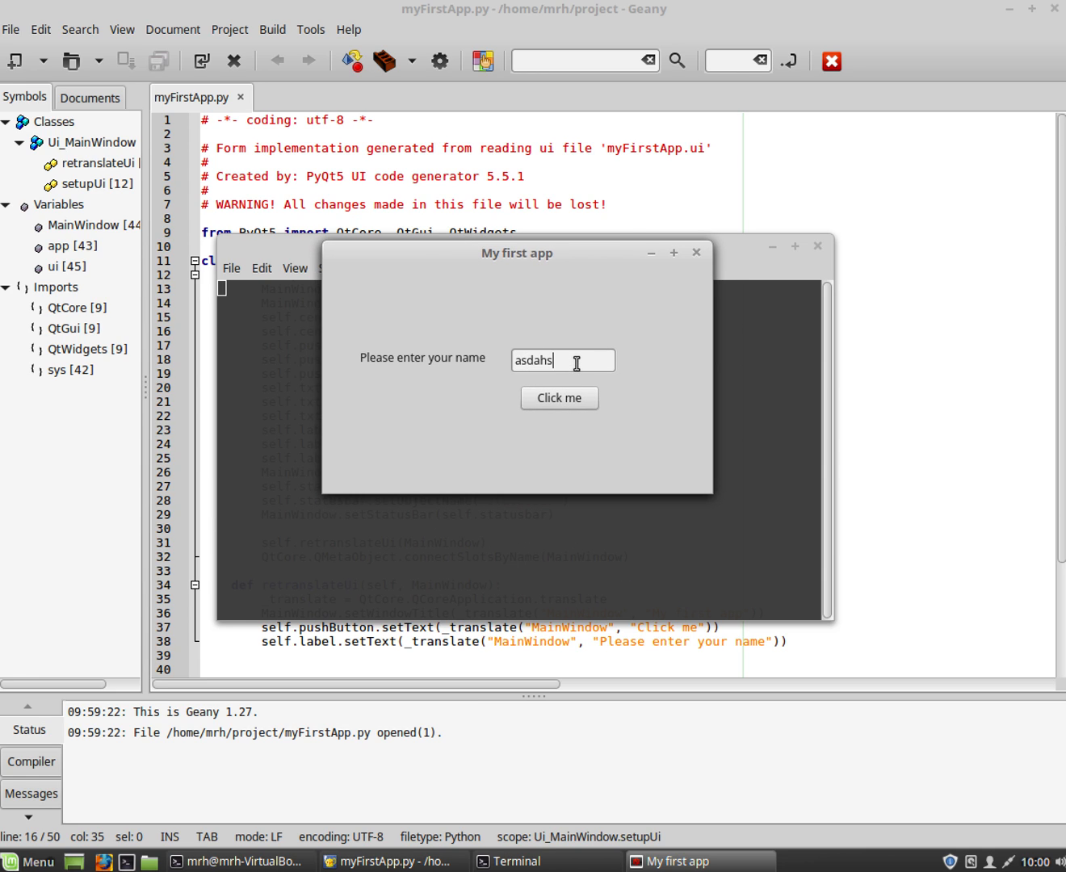
type("ydasy")
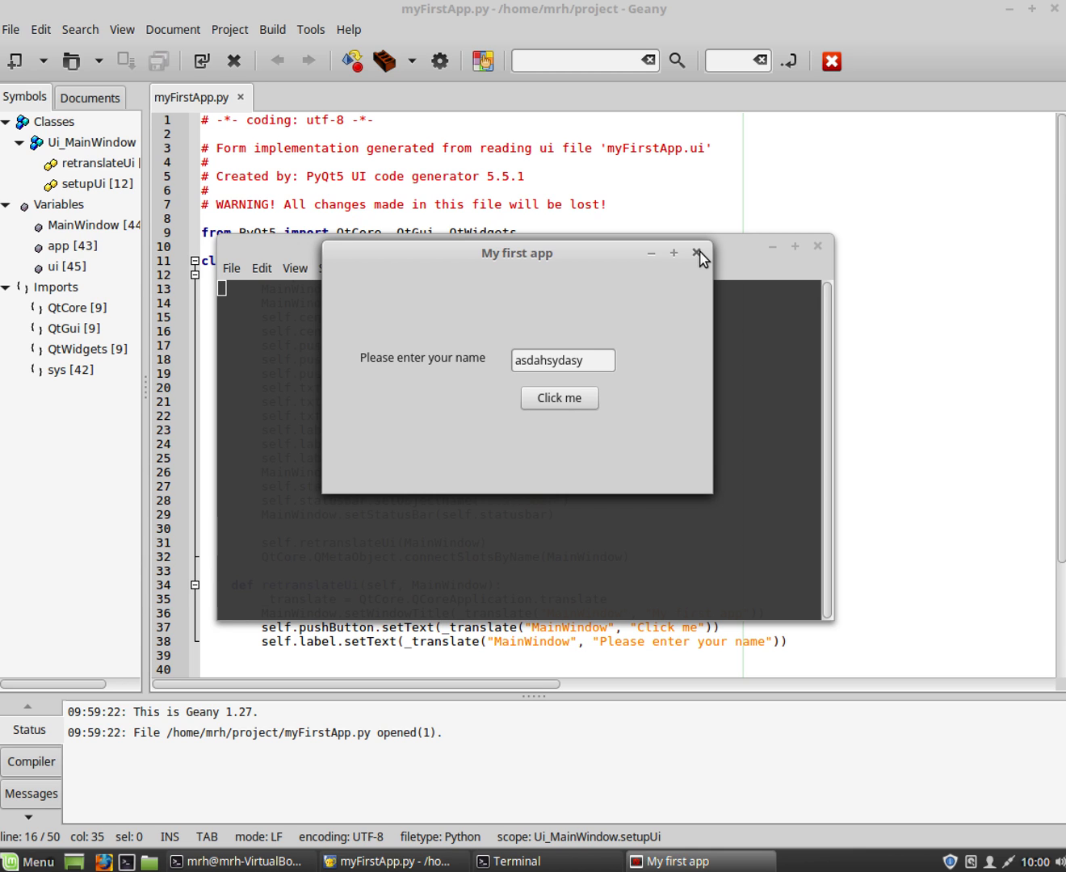
mouse_move(699, 257)
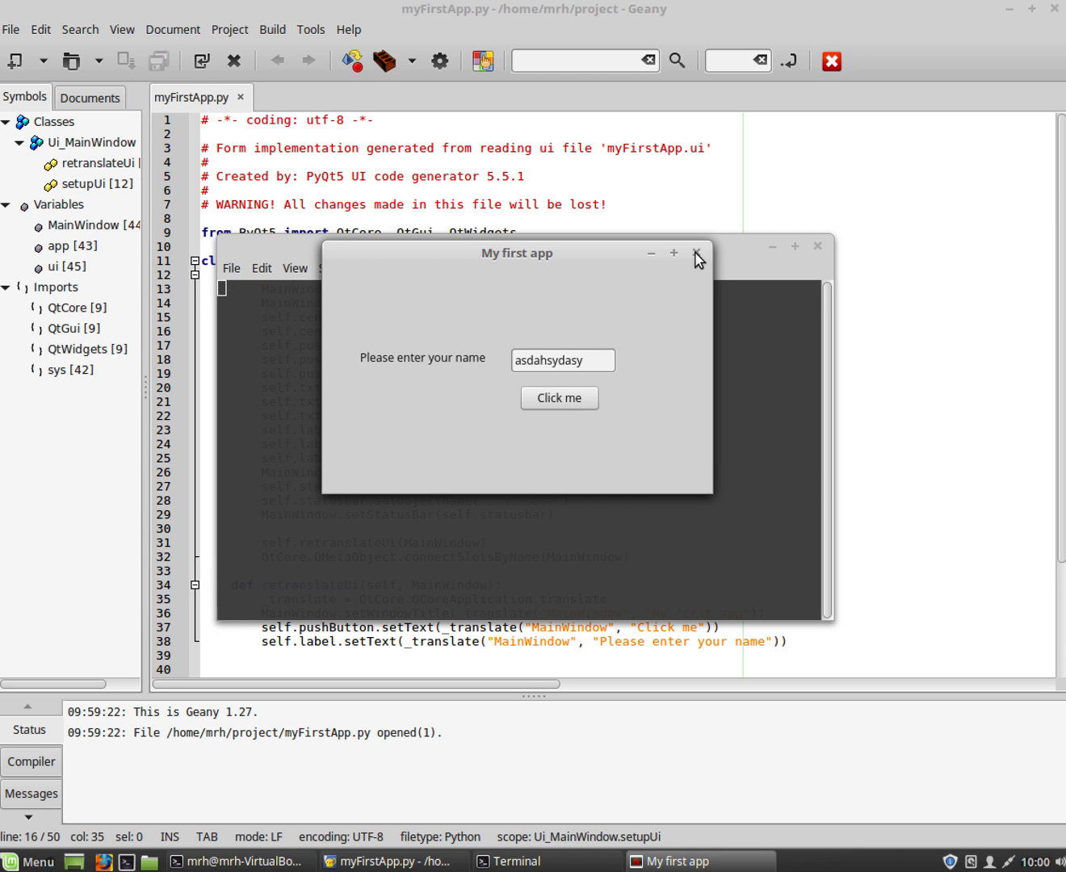